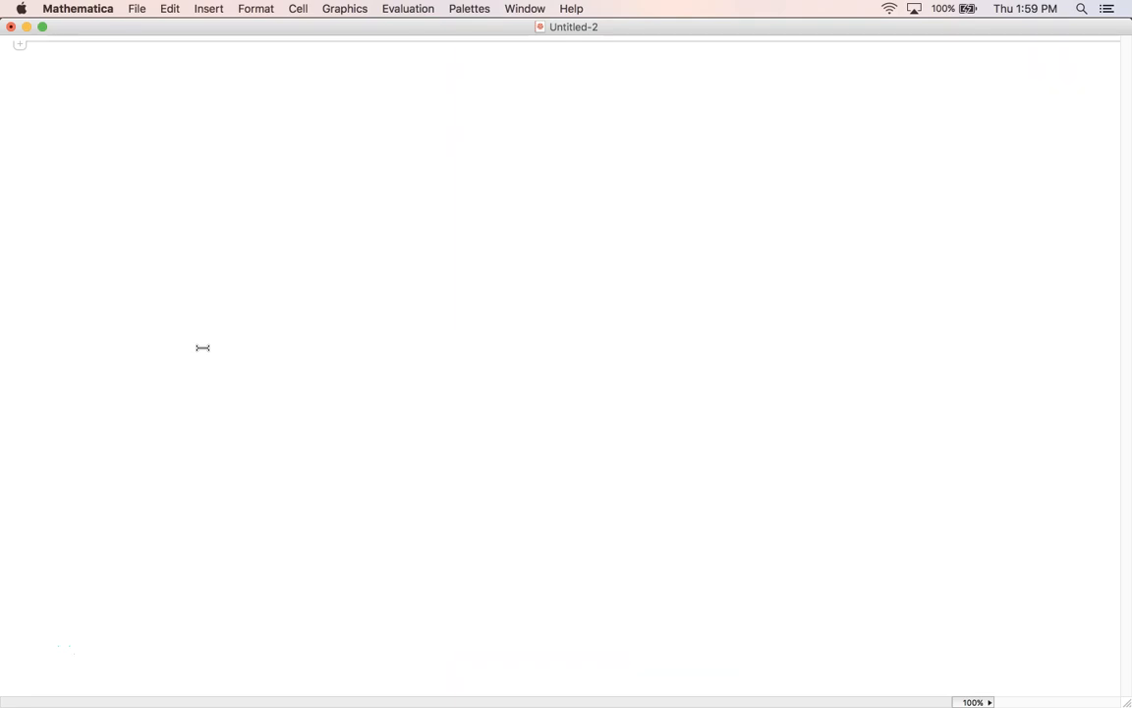
- Define step := RandomChoice[{-1, 1}], a random ±1 step, and evaluate it
{"action": "type", "text": "step :="}
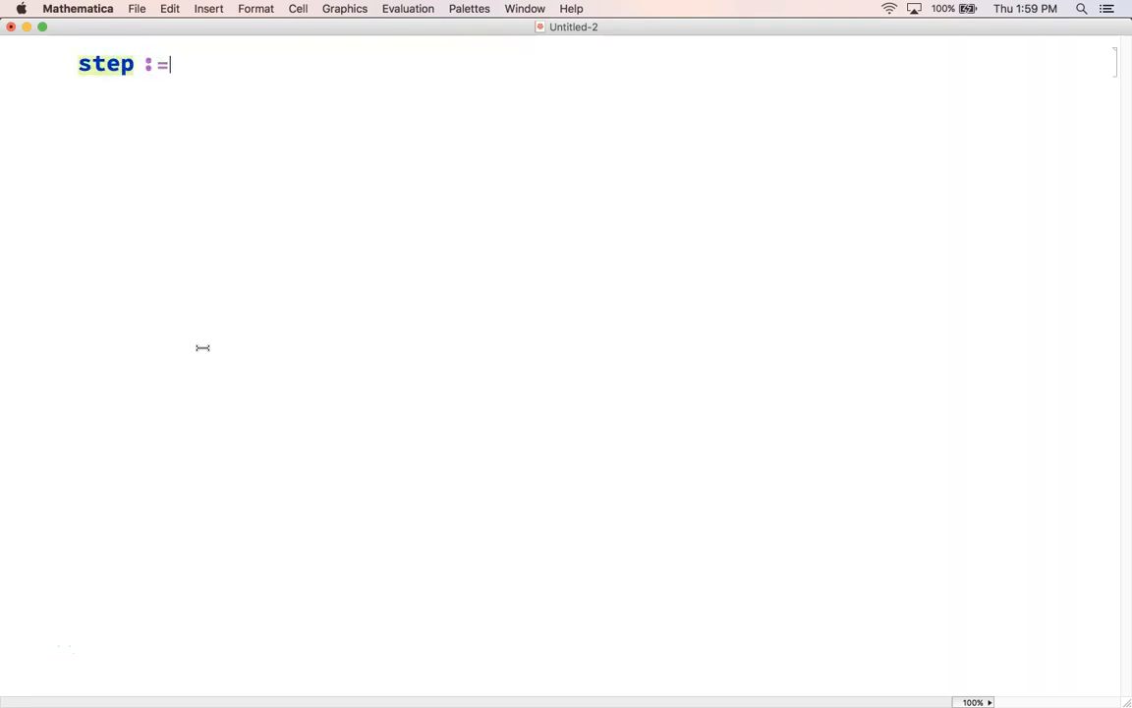
{"action": "type", "text": "Random"}
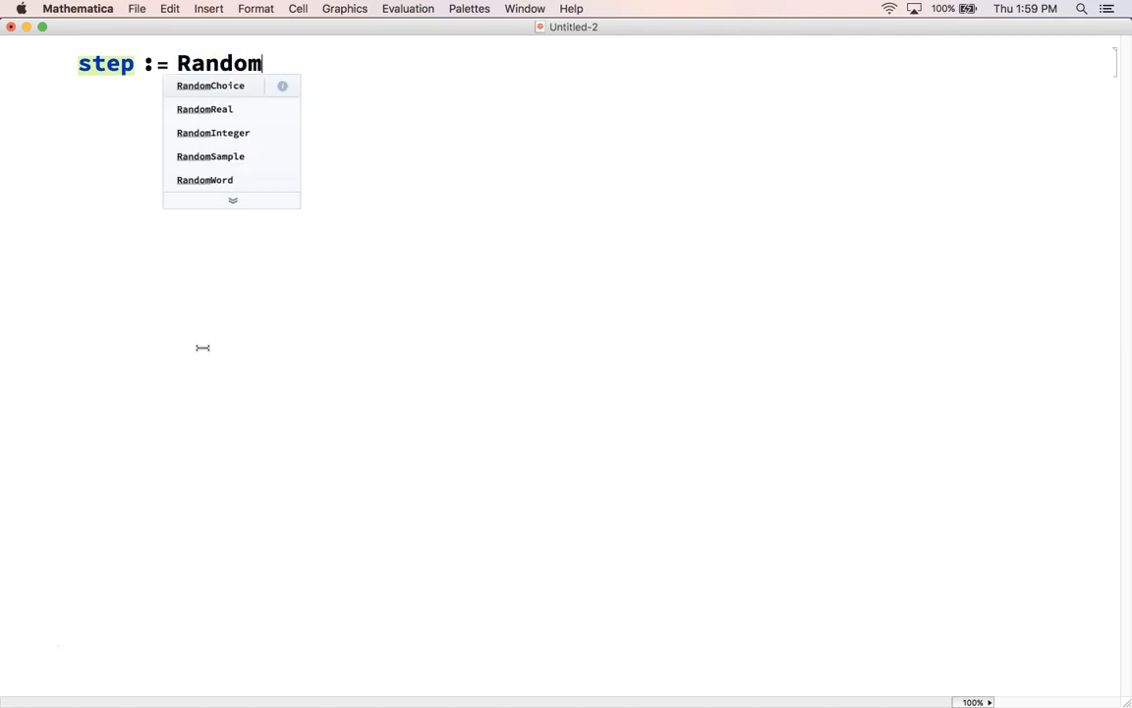
{"action": "left_click", "coordinate": [211, 86]}
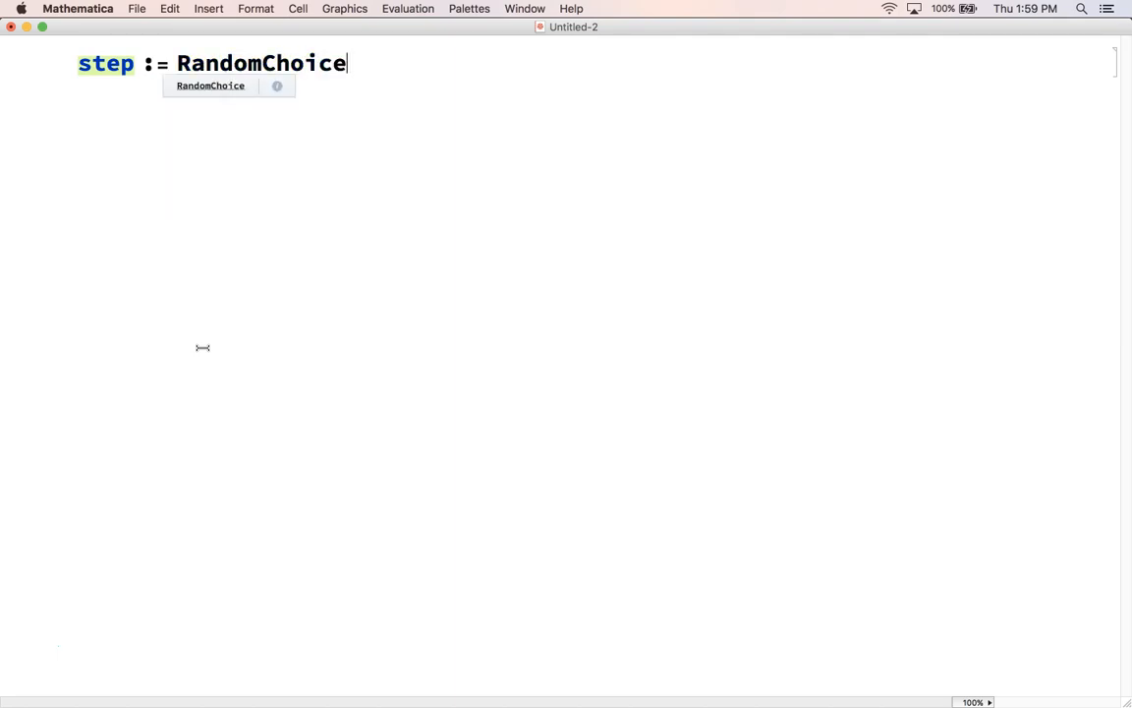
{"action": "type", "text": "[{-1, 1}]"}
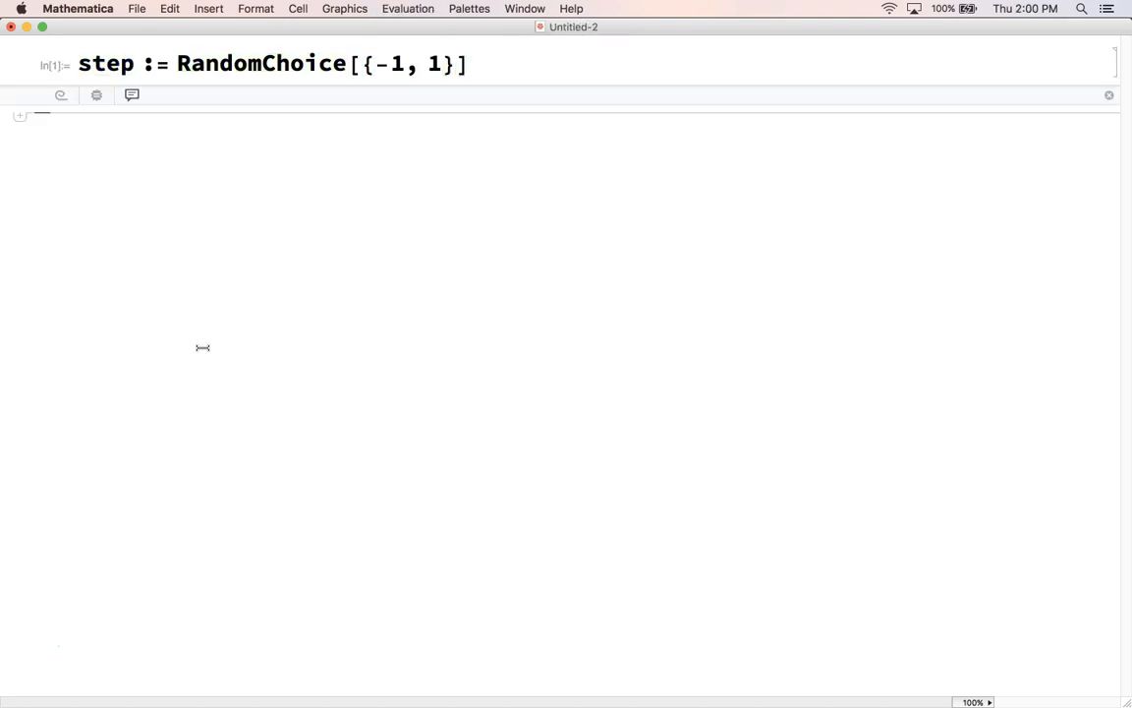
- Begin walk[n_] := NestWhileList[# + step &, 0, accumulating steps from position 0
{"action": "type", "text": "walk["}
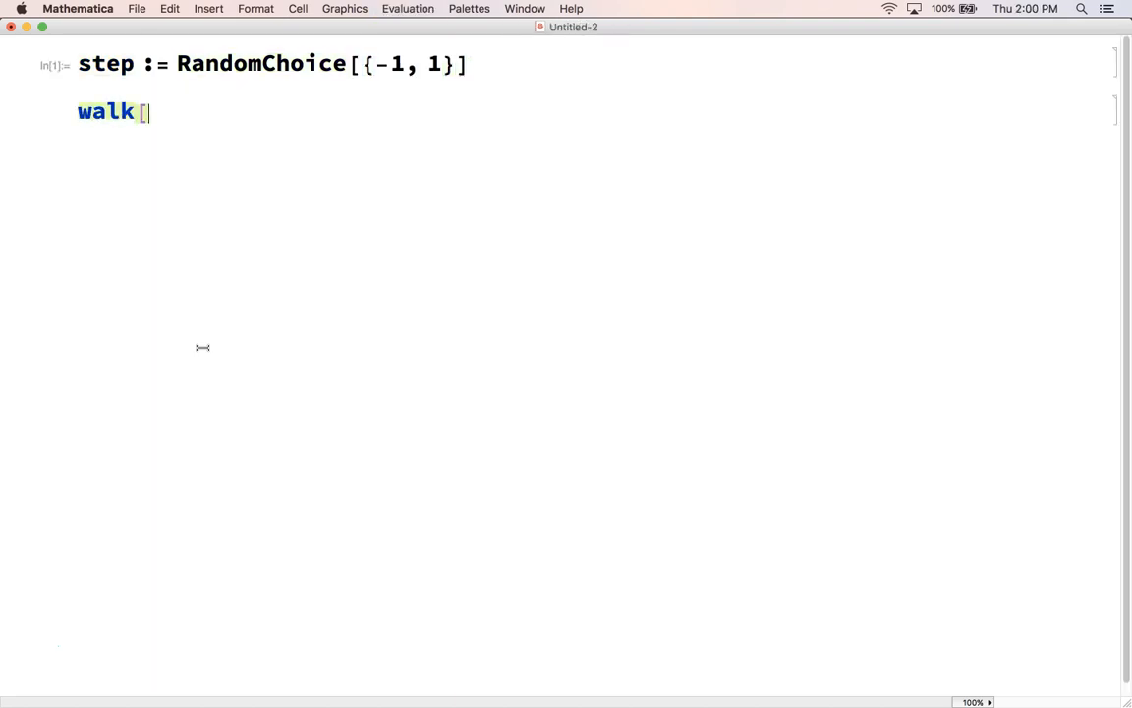
{"action": "type", "text": "n_] :"}
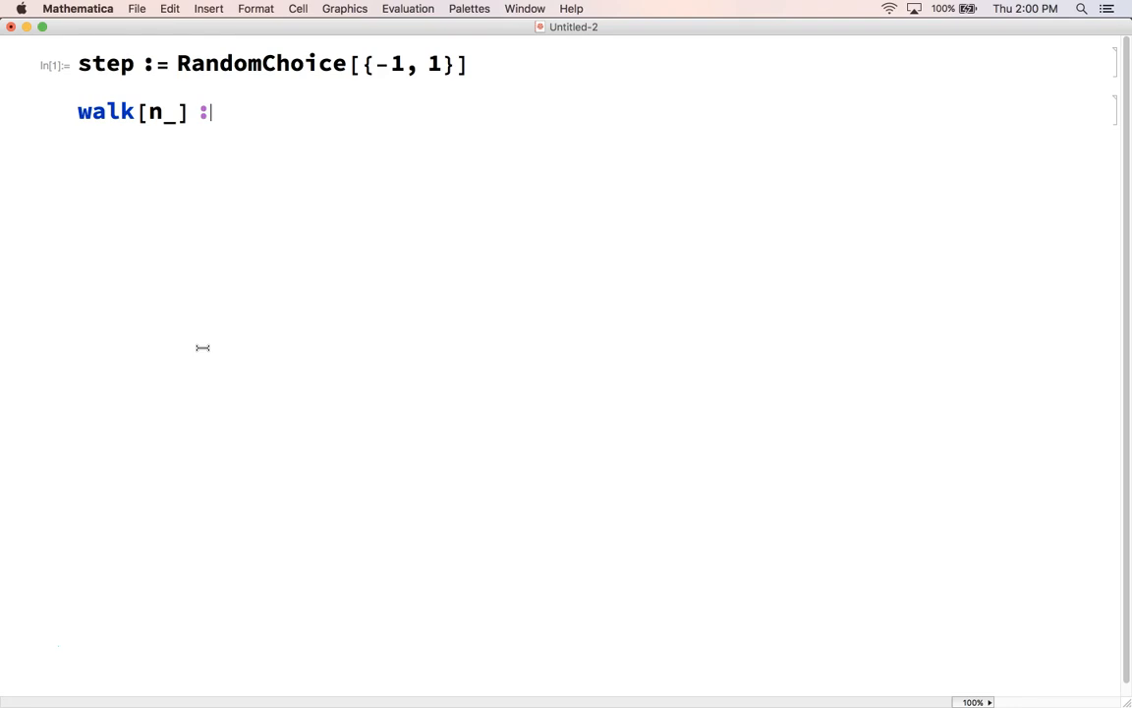
{"action": "type", "text": "="}
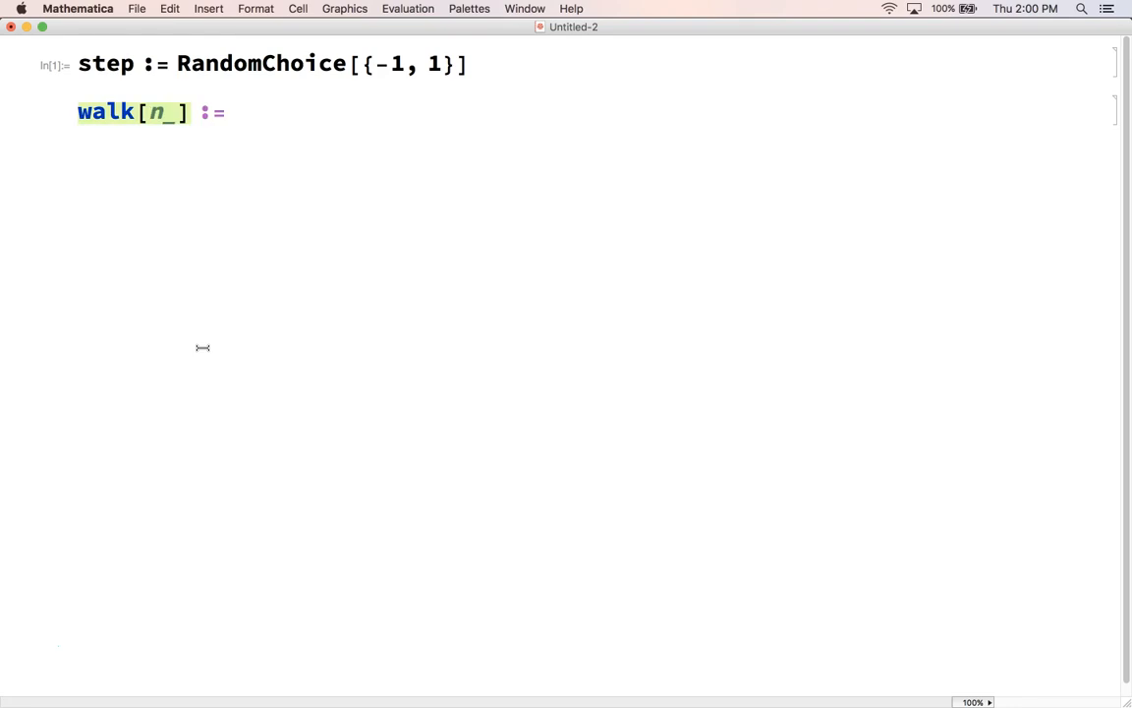
{"action": "left_click", "coordinate": [226, 112]}
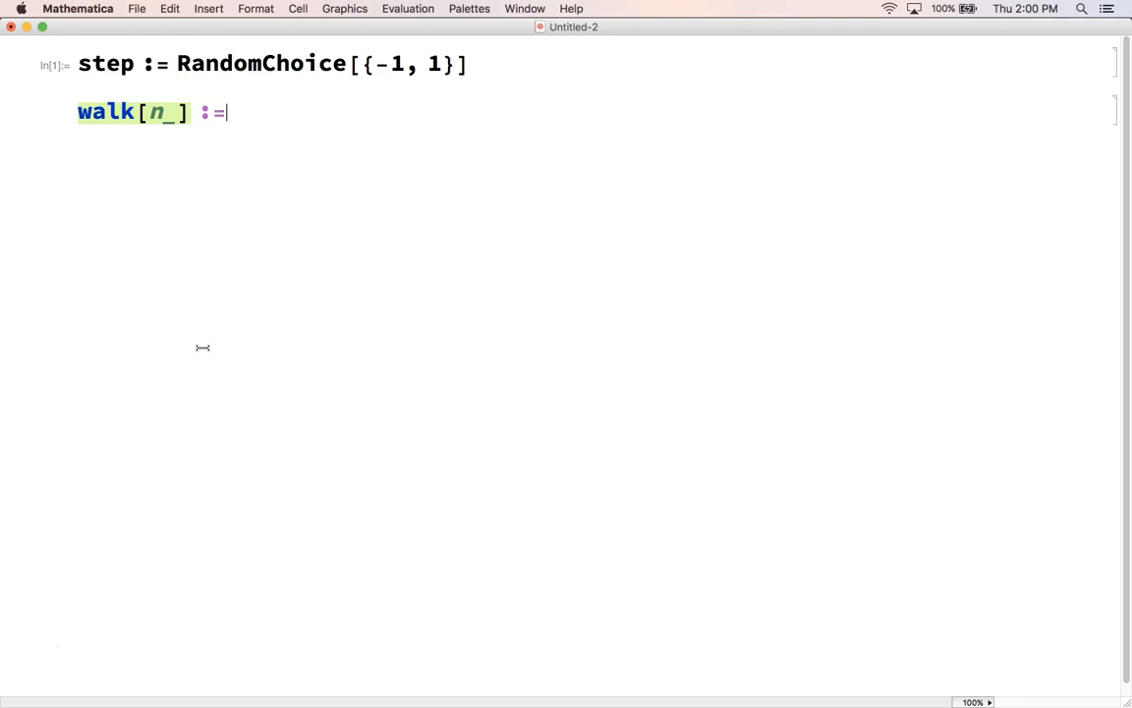
{"action": "type", "text": "NestWhileList["}
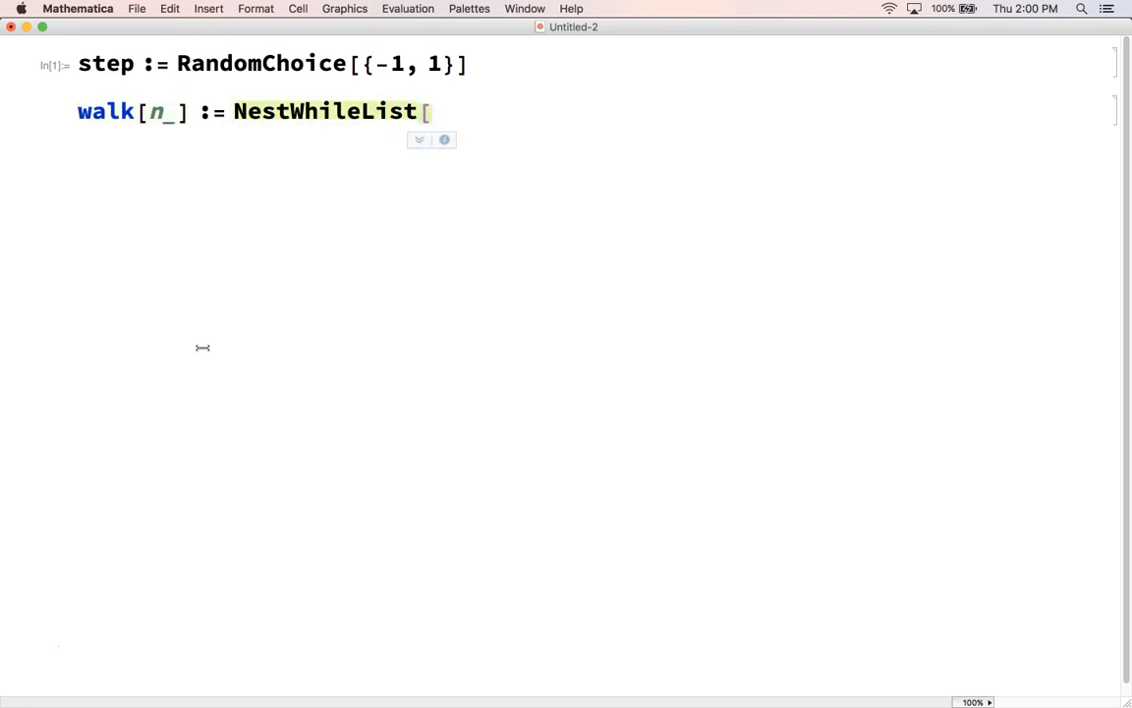
{"action": "type", "text": "# +"}
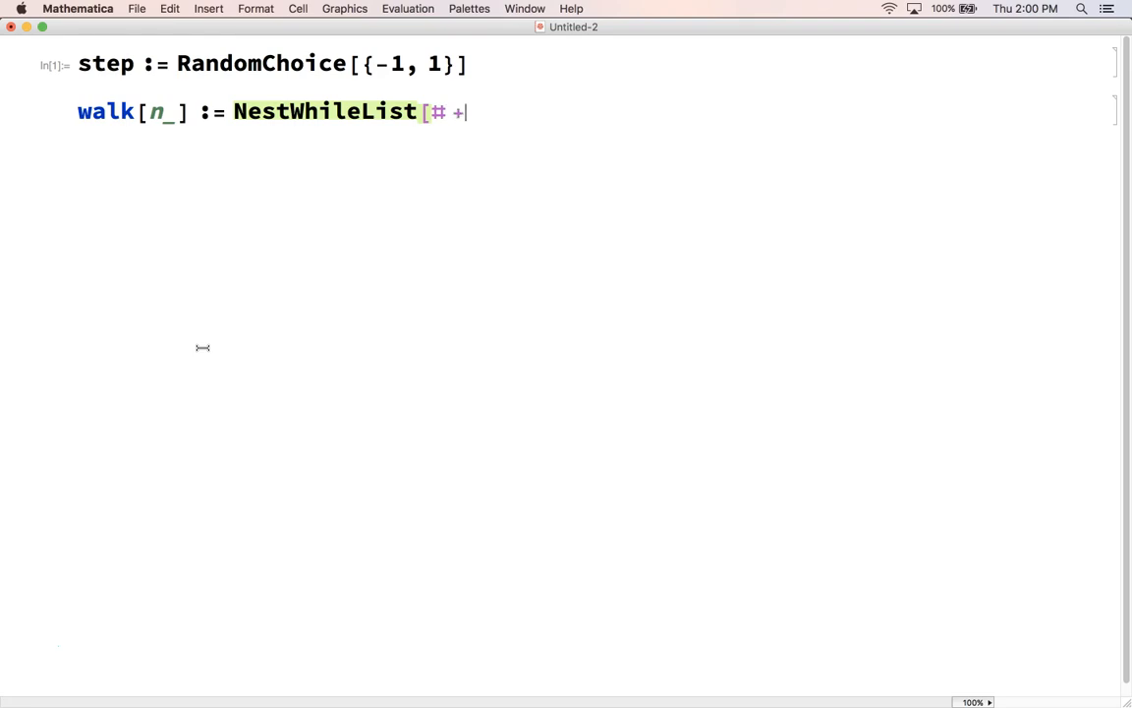
{"action": "type", "text": "step &"}
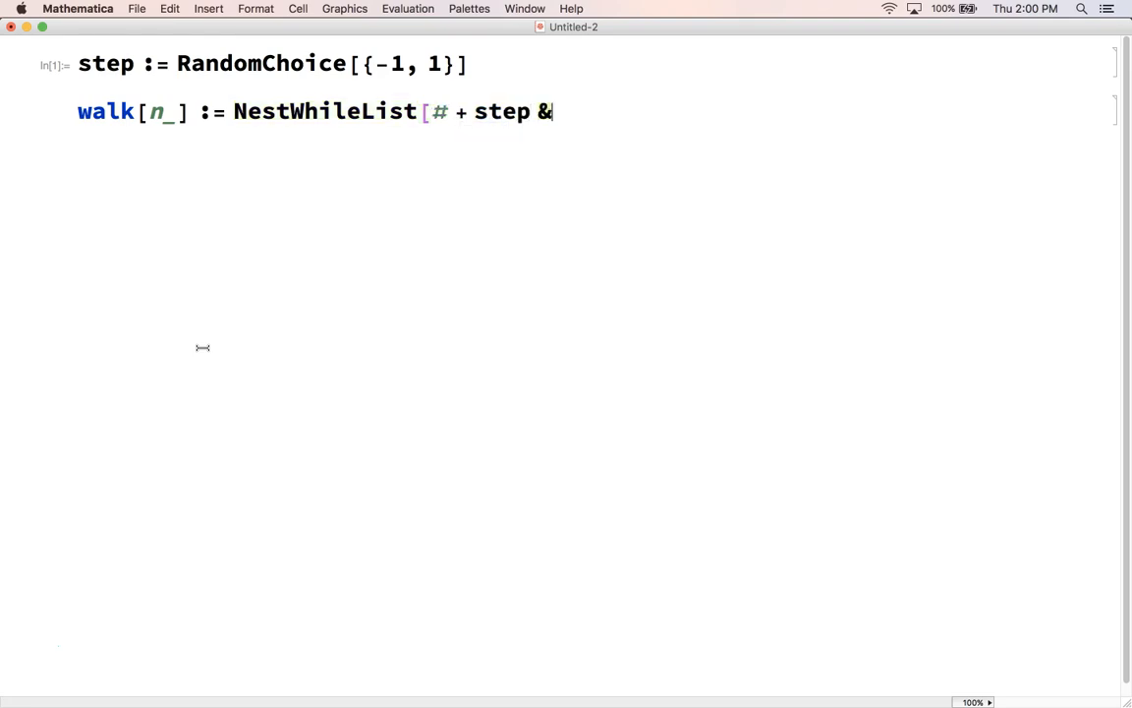
{"action": "type", "text": ", 0"}
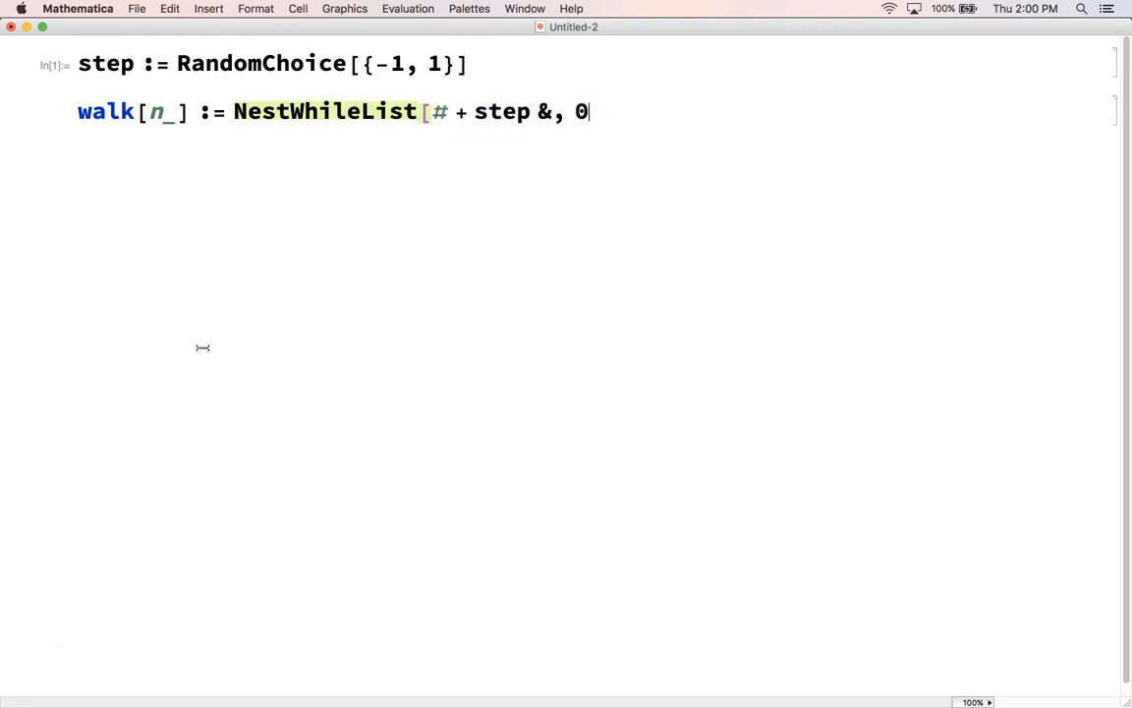
- Finish the stop condition Abs[#] != n & and evaluate the walk definition
{"action": "type", "text": ","}
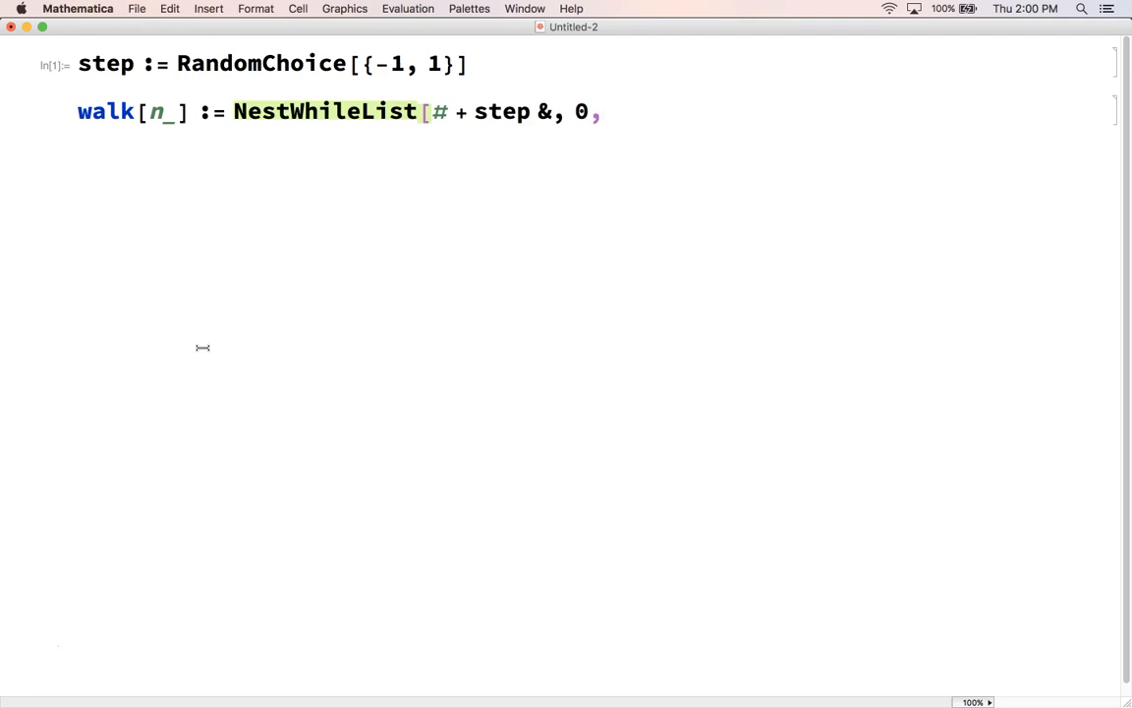
{"action": "type", "text": "A"}
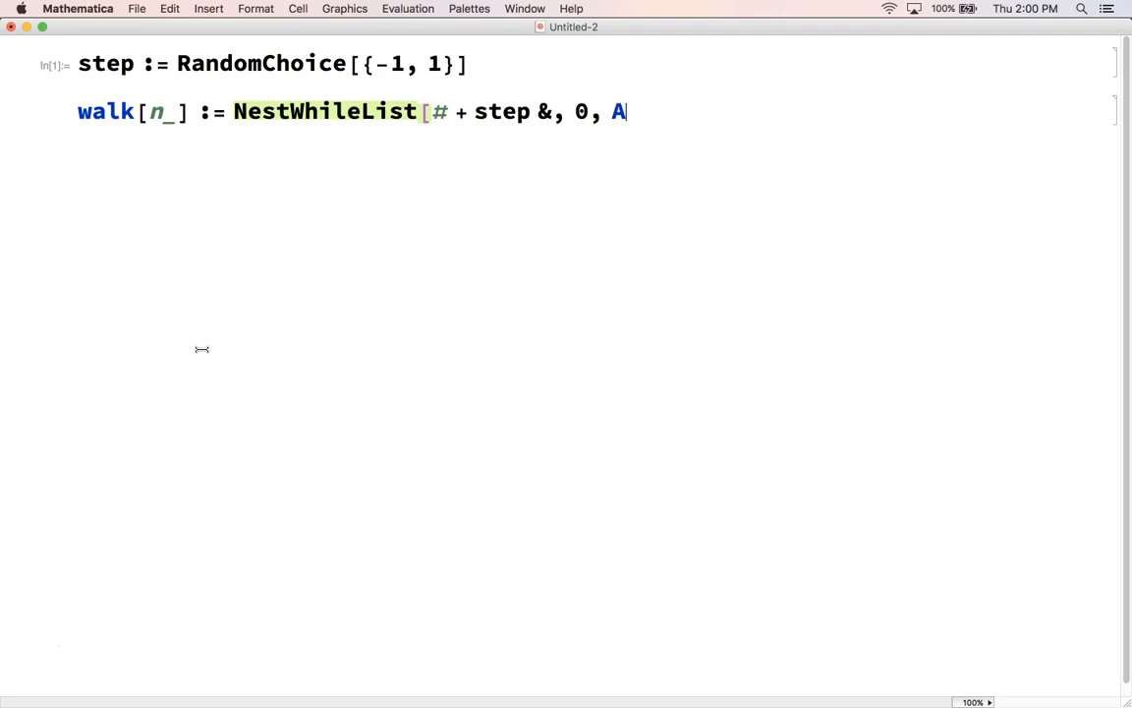
{"action": "type", "text": "bs["}
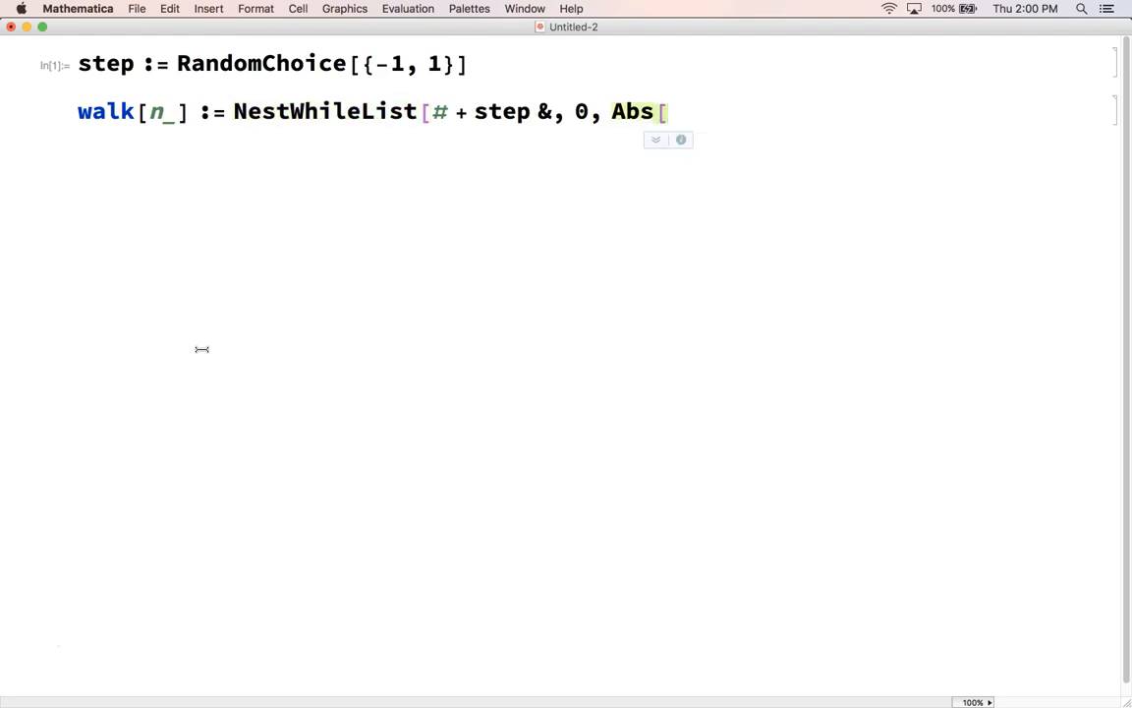
{"action": "type", "text": "#]"}
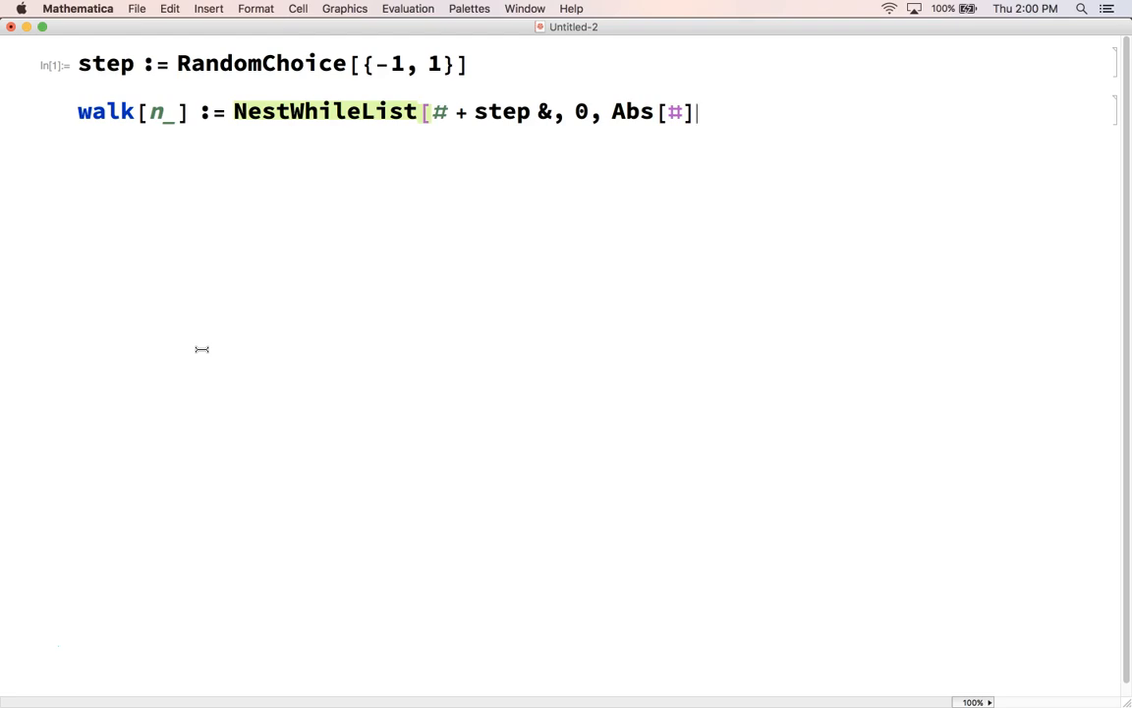
{"action": "type", "text": "!"}
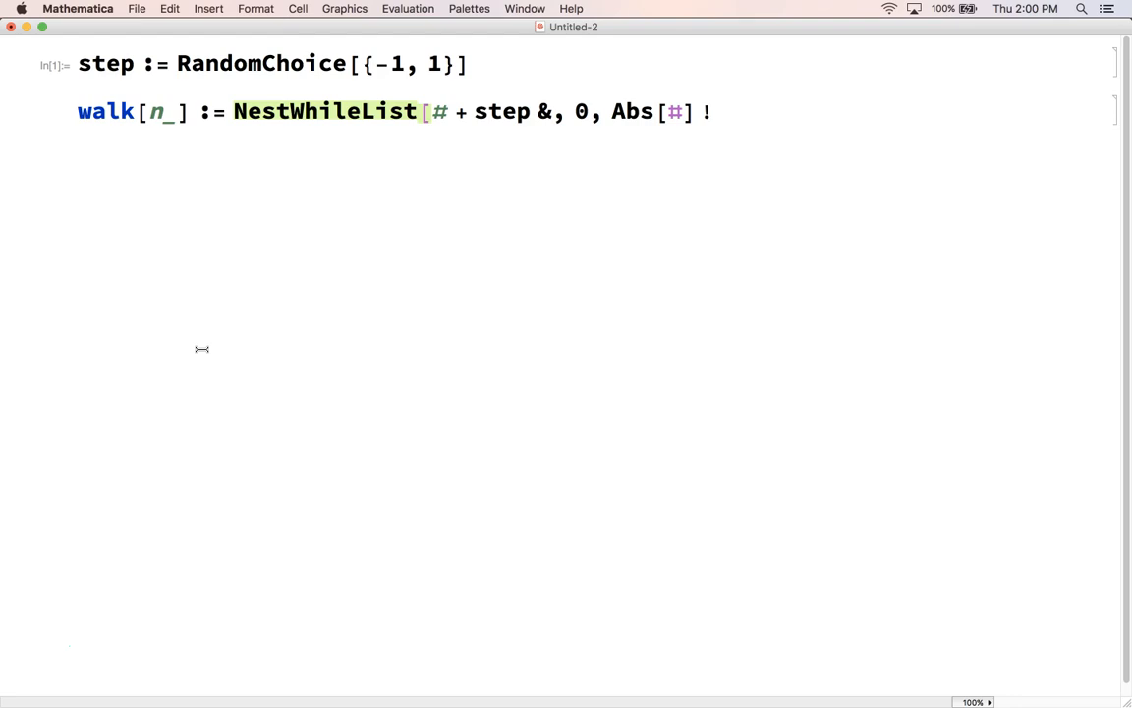
{"action": "type", "text": "="}
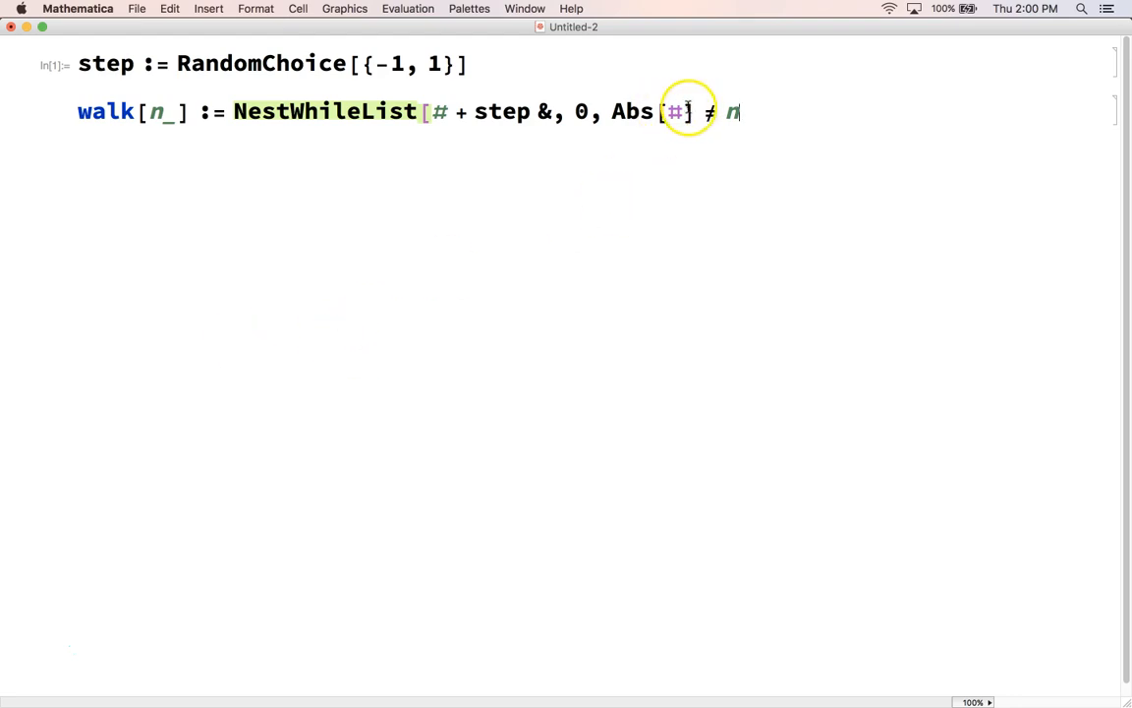
{"action": "mouse_move", "coordinate": [774, 110]}
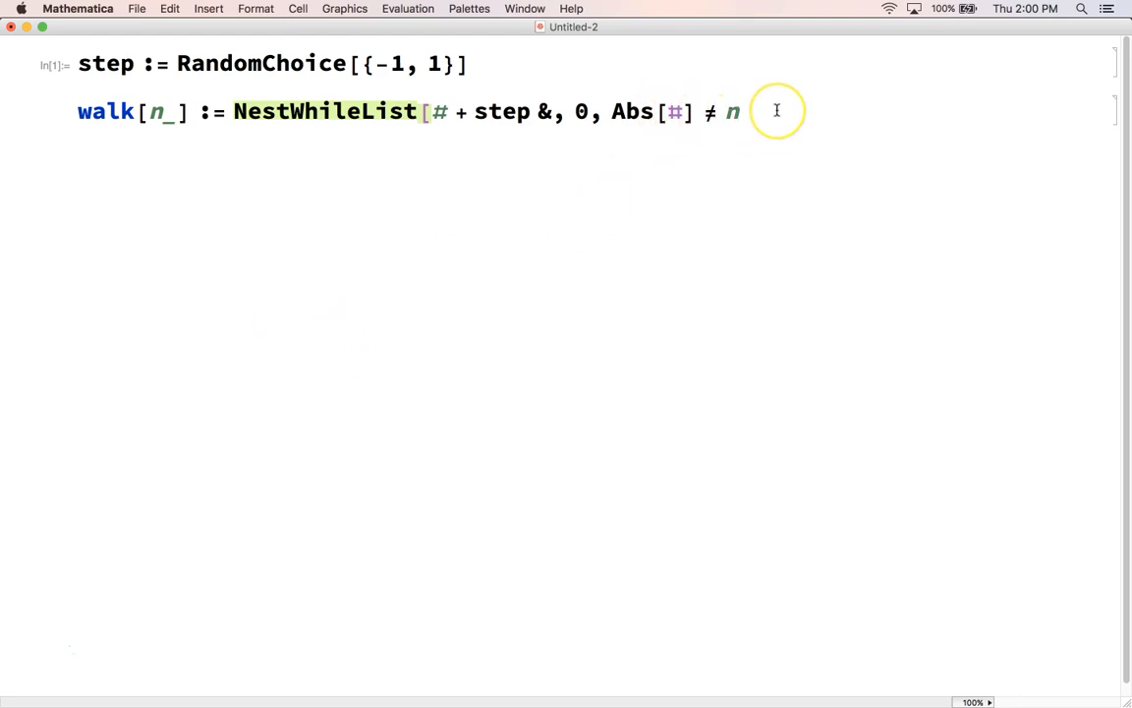
{"action": "type", "text": "&]"}
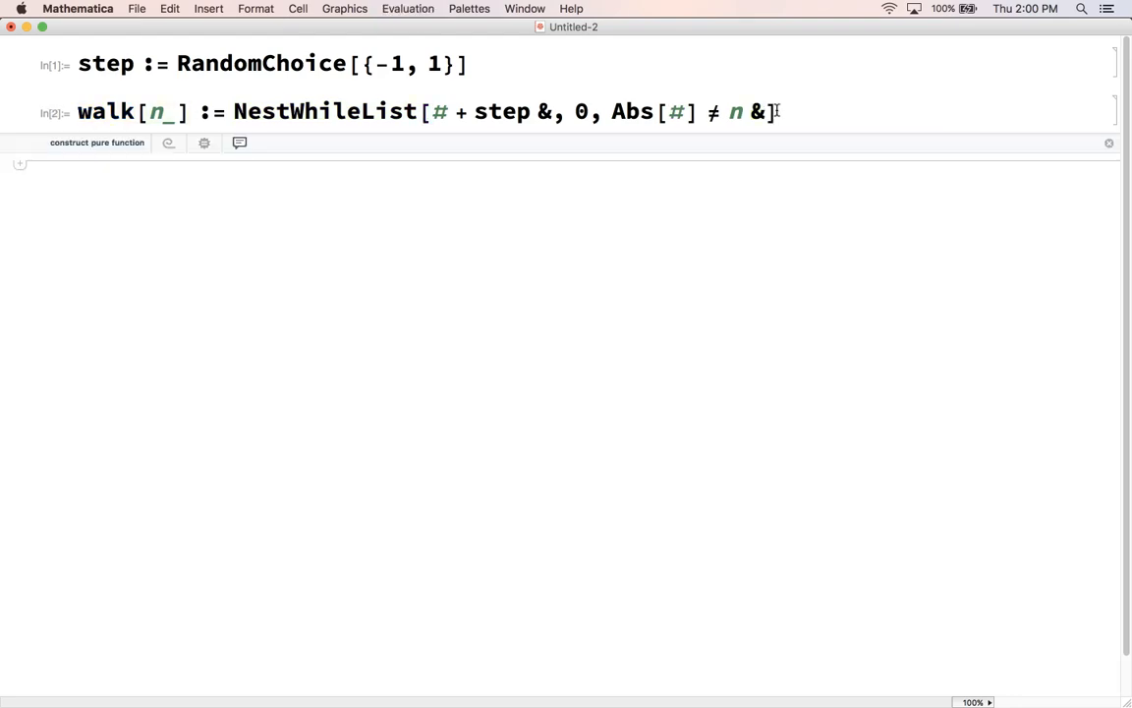
- Evaluate walk[4] to produce a random walk ending at 4 or -4
{"action": "type", "text": "walk[4]"}
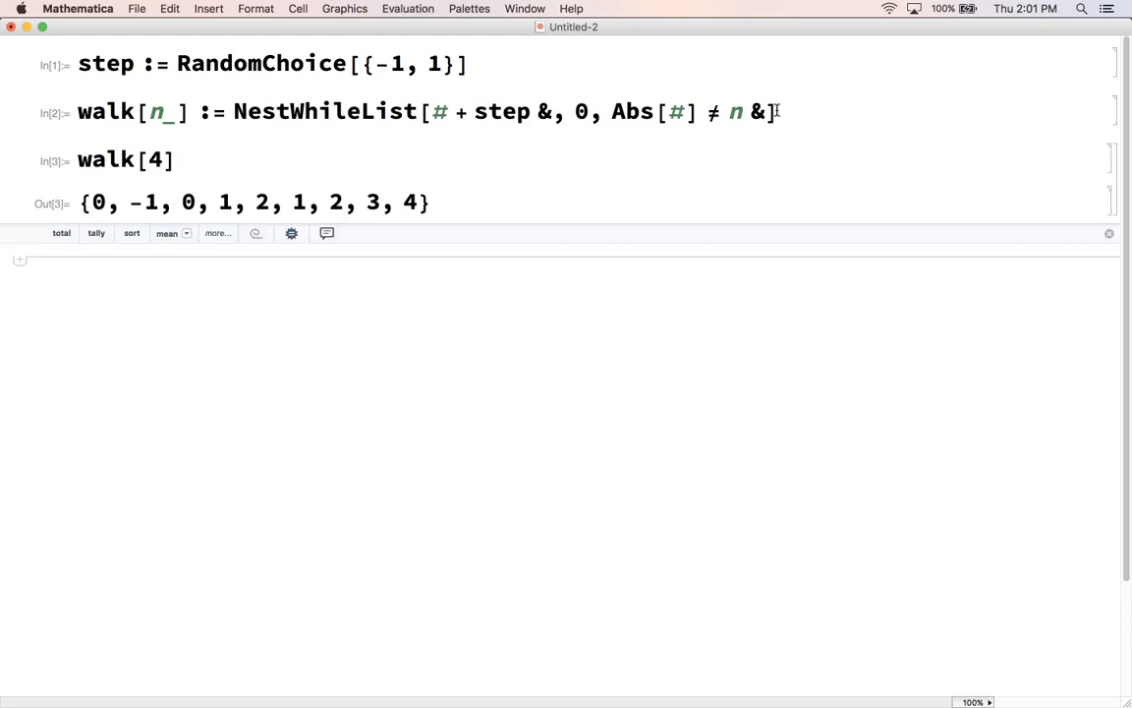
{"action": "mouse_move", "coordinate": [185, 161]}
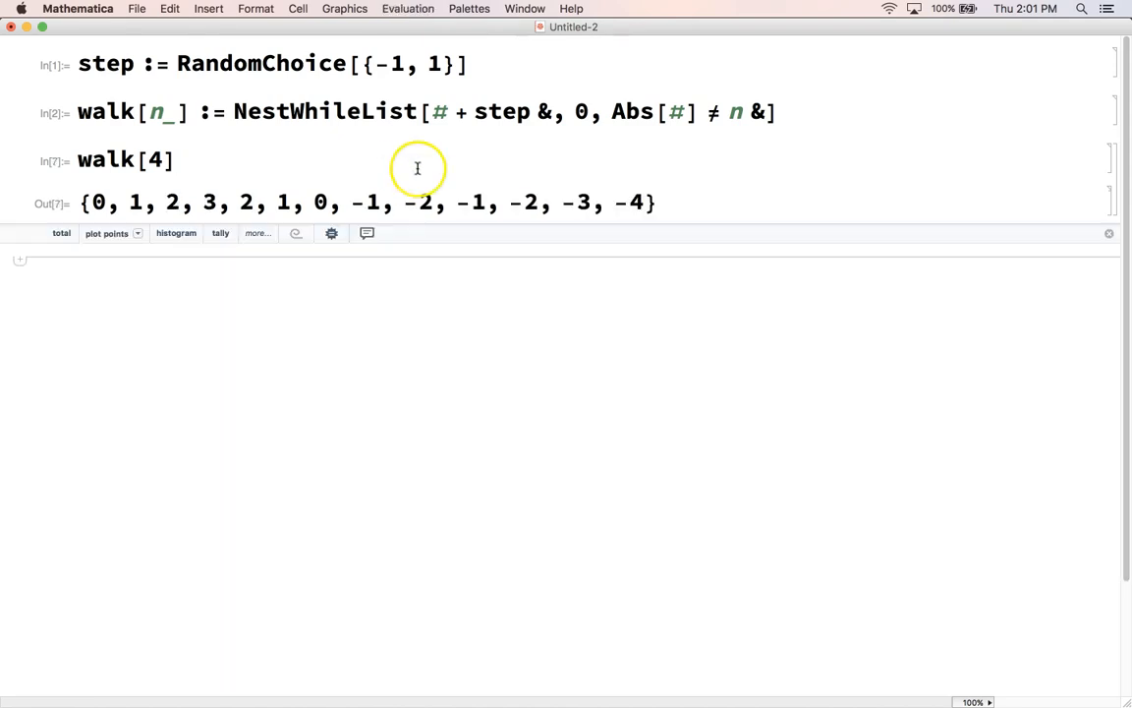
{"action": "mouse_move", "coordinate": [503, 169]}
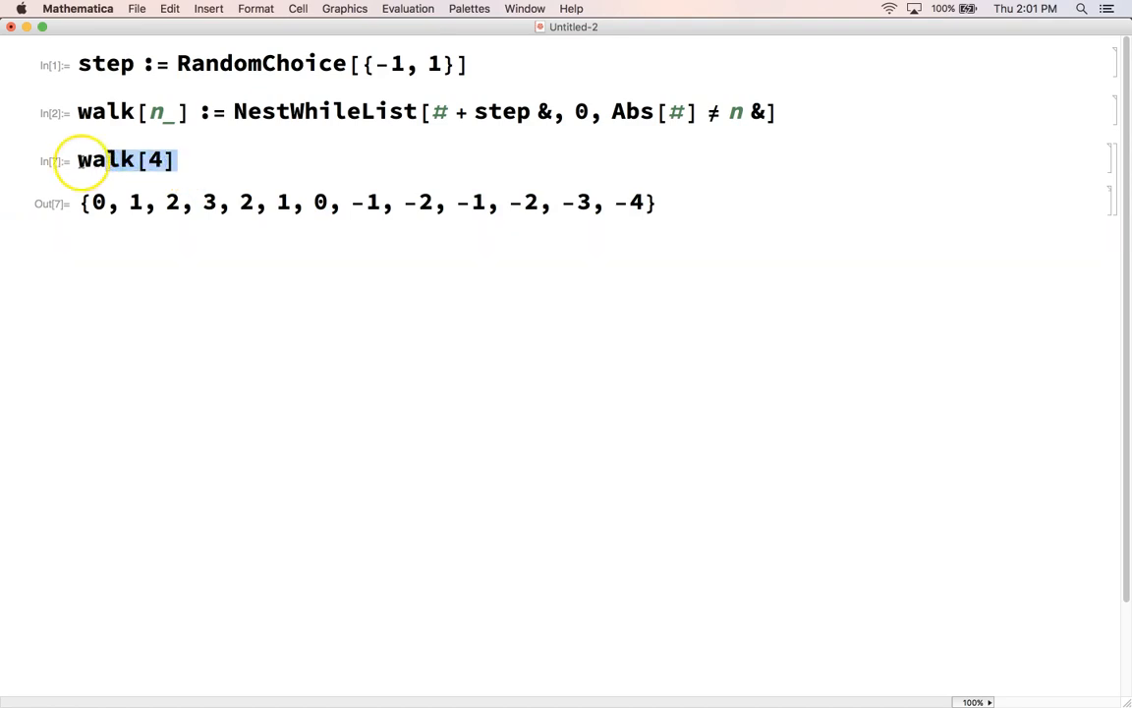
- Define length[n_] := Length[walk[n]] and evaluate it
{"action": "type", "text": "length"}
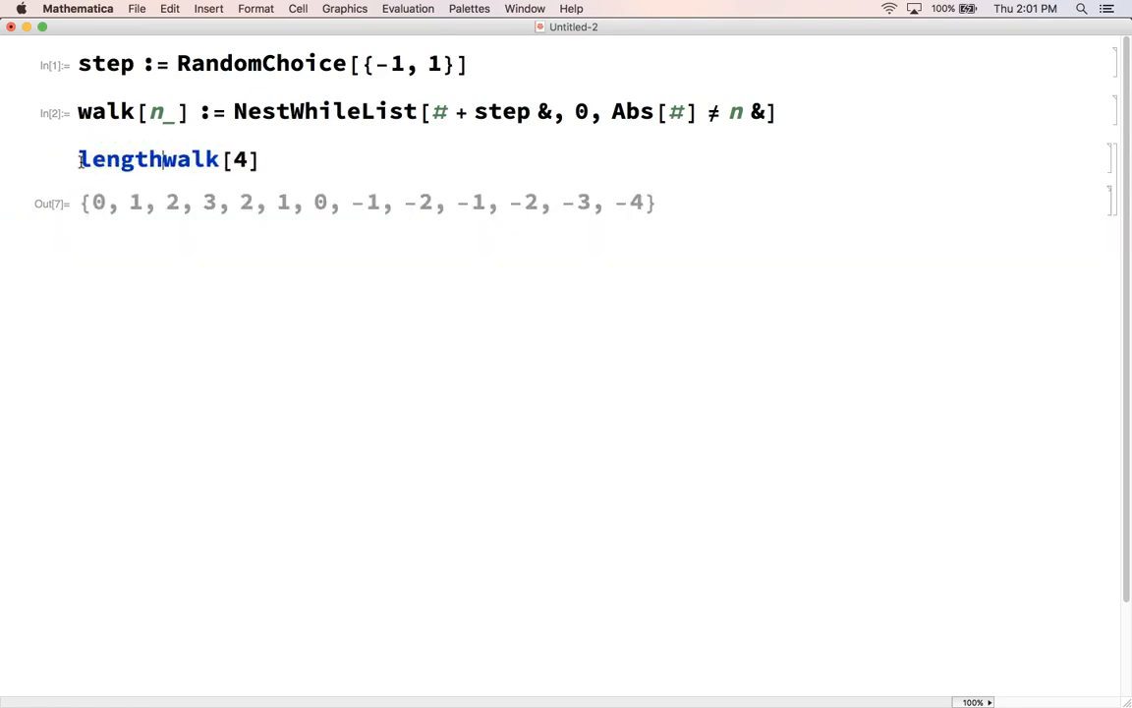
{"action": "type", "text": "[n_] :="}
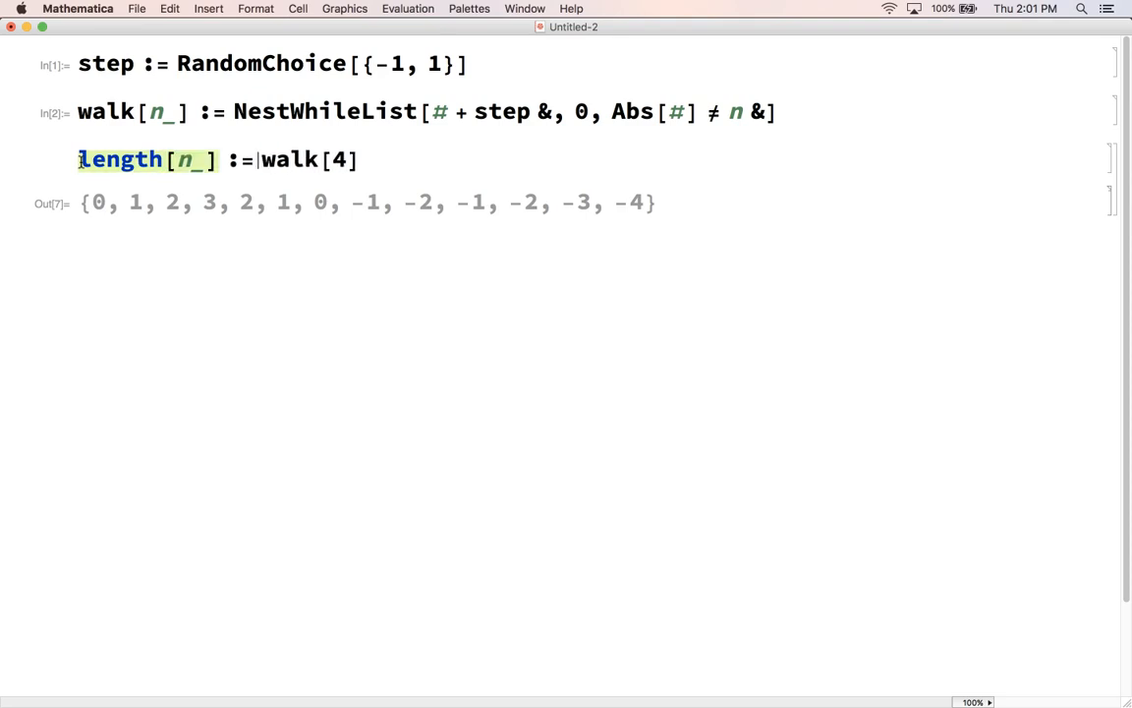
{"action": "type", "text": "Length["}
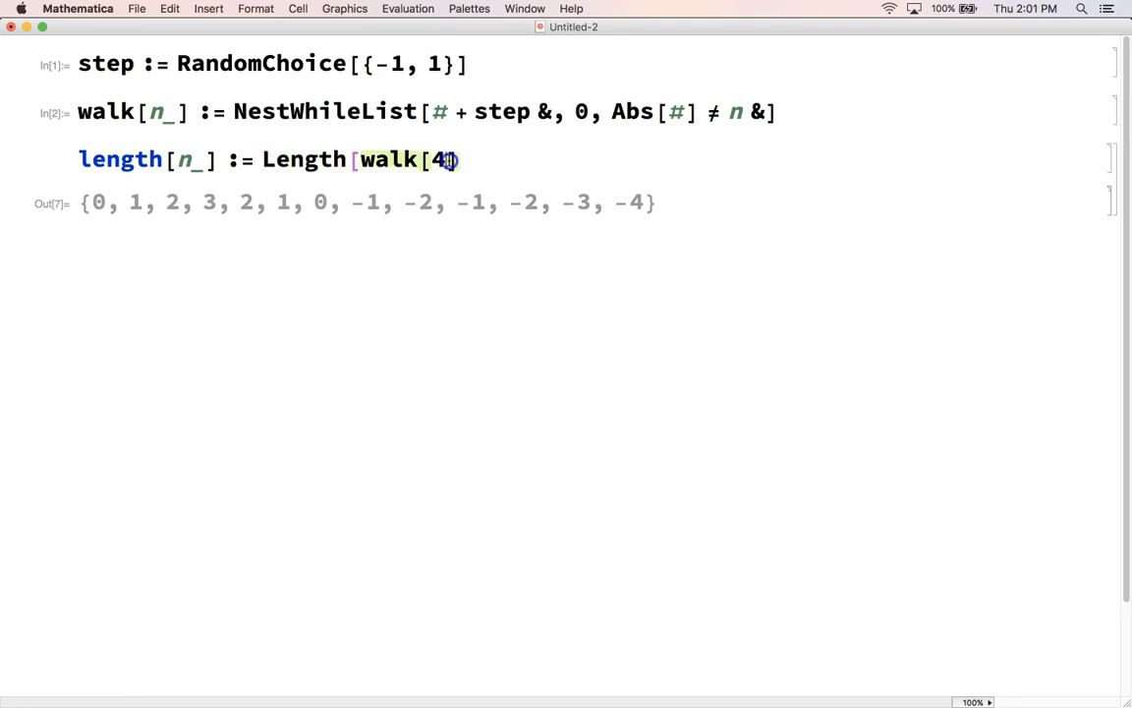
{"action": "type", "text": "n"}
{"action": "type", "text": "Table["}
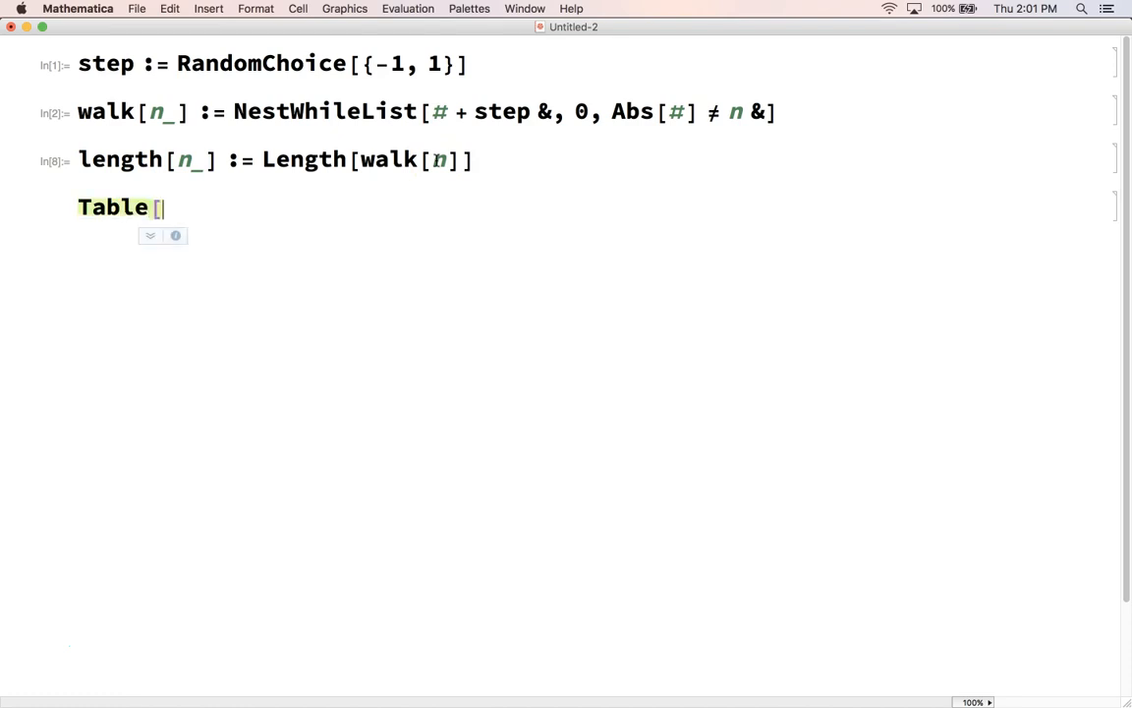
- Evaluate Table[length[4], {100}] and inspect one of the 100 sampled walk lengths
{"action": "type", "text": "length[4"}
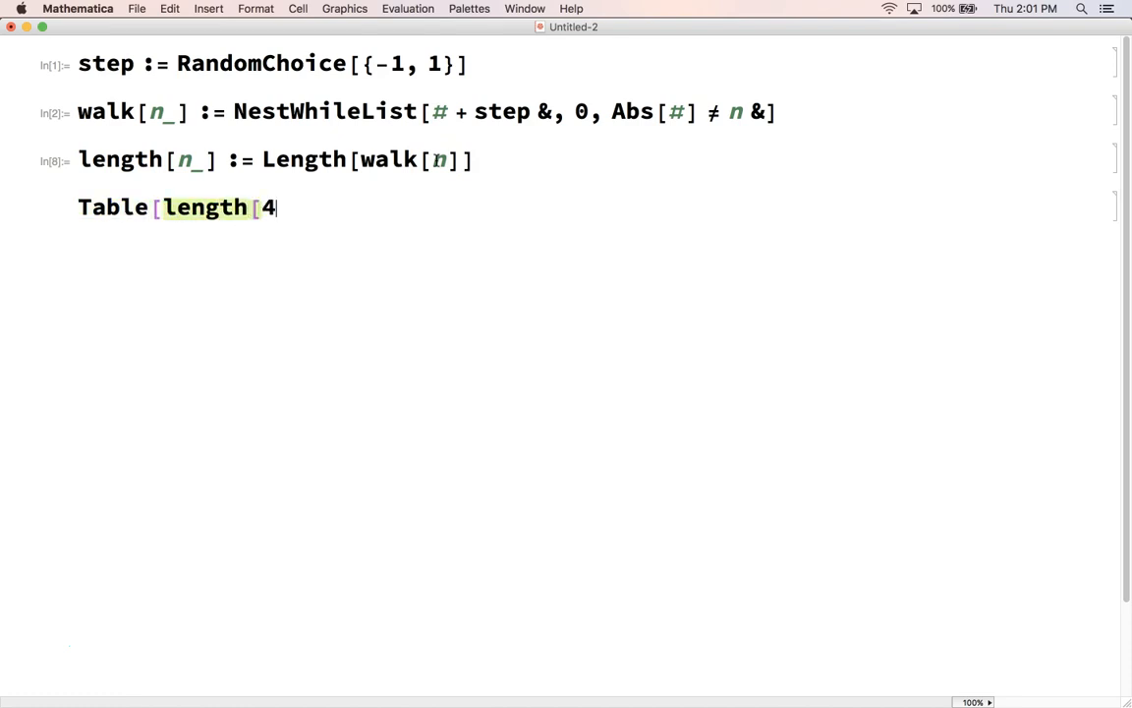
{"action": "type", "text": "],"}
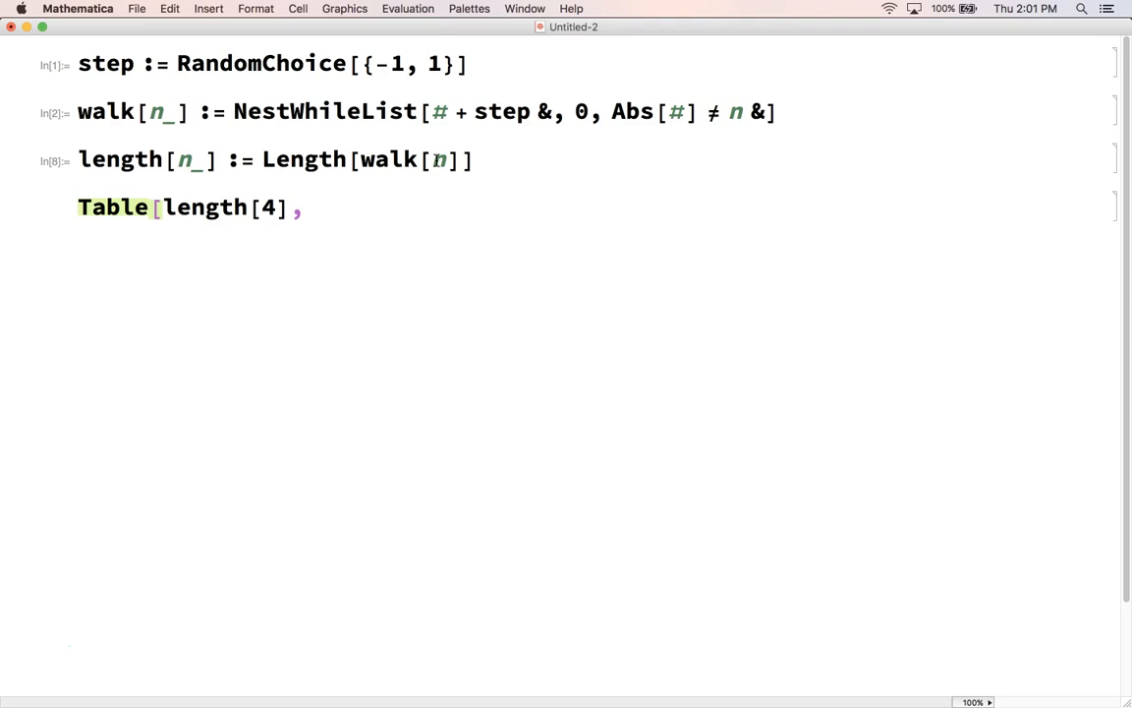
{"action": "type", "text": "{100}]"}
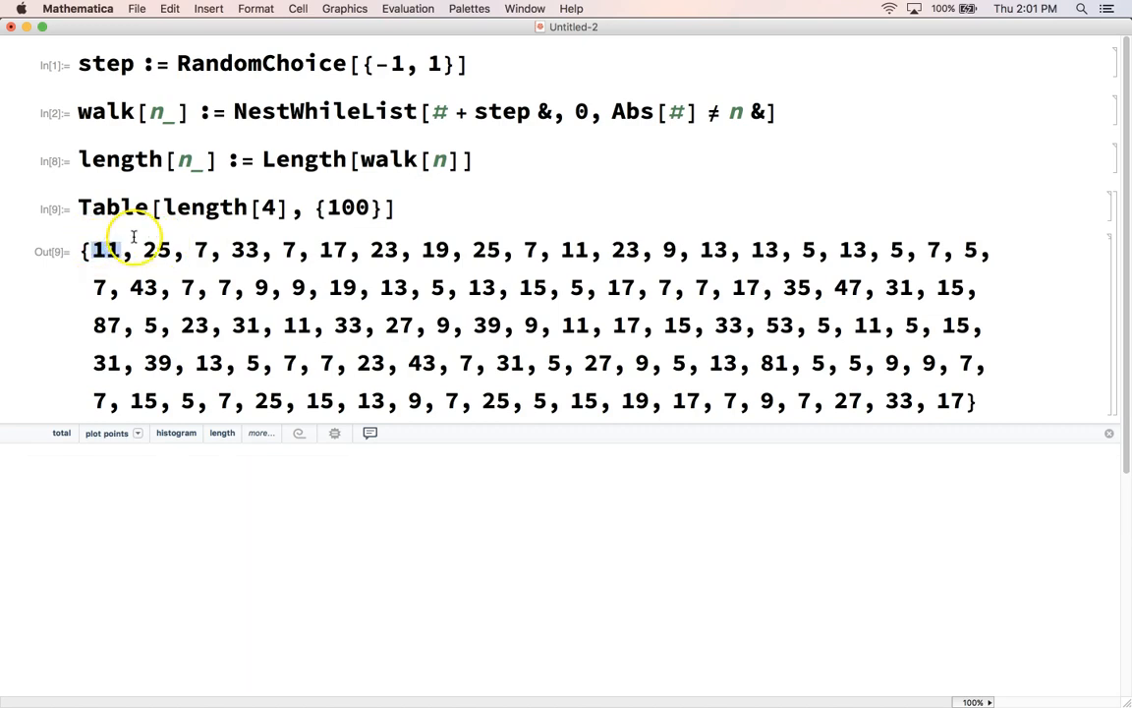
{"action": "double_click", "coordinate": [158, 250]}
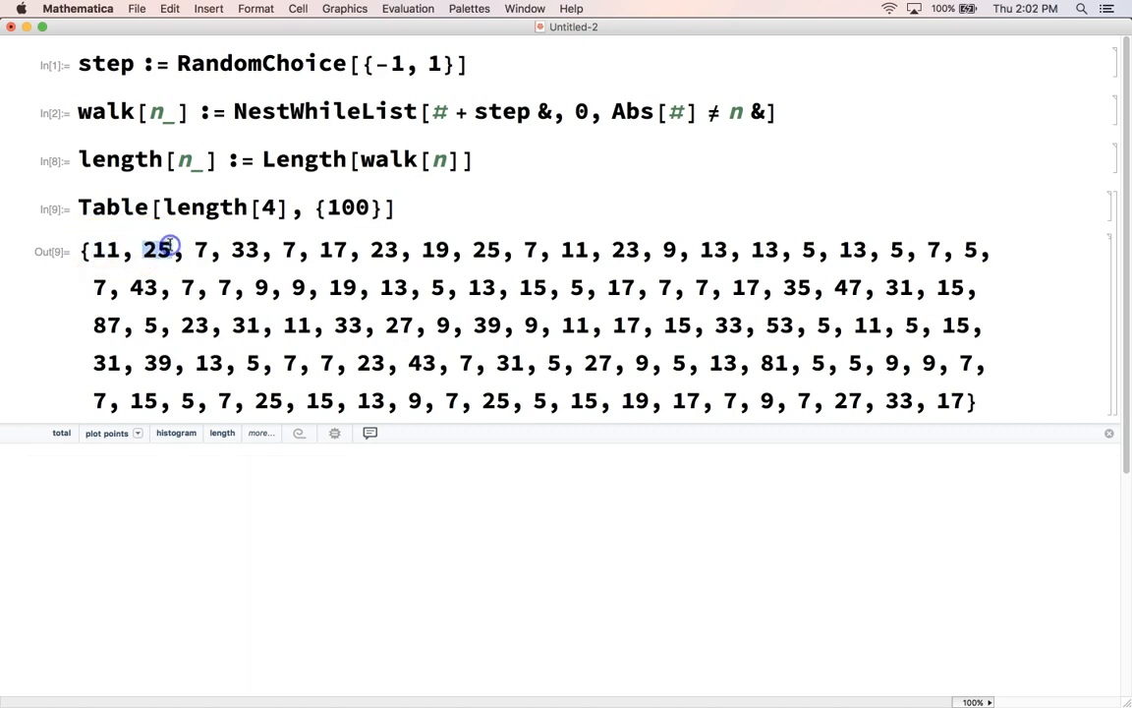
{"action": "mouse_move", "coordinate": [720, 303]}
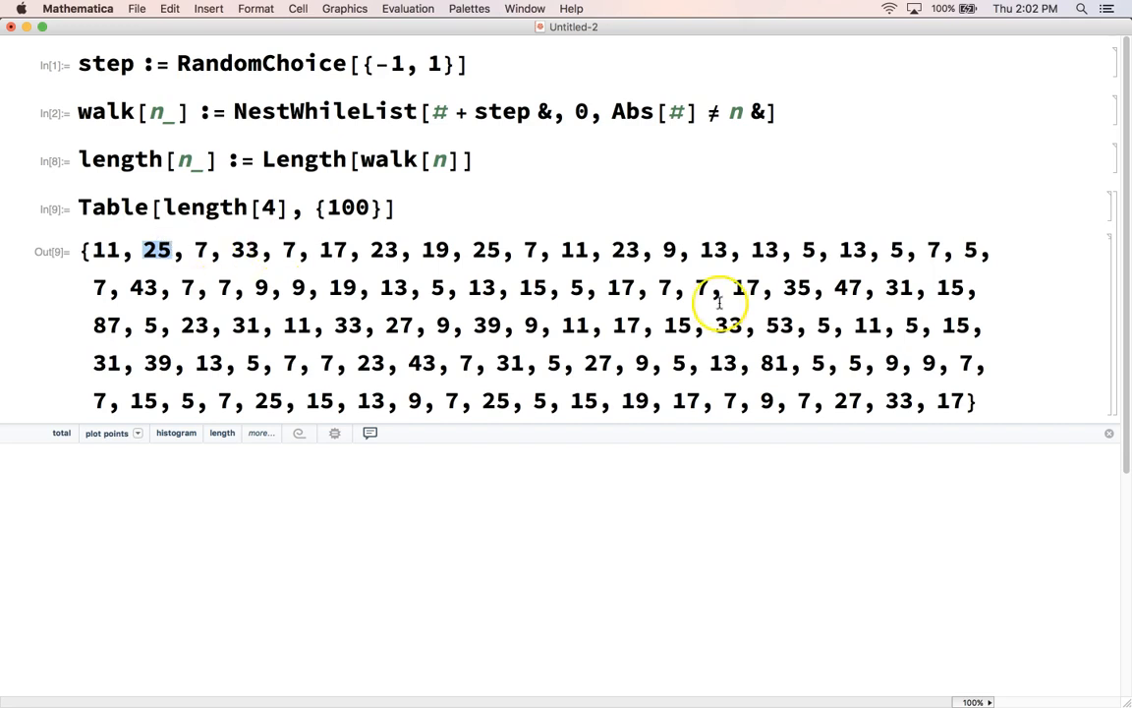
{"action": "mouse_move", "coordinate": [863, 358]}
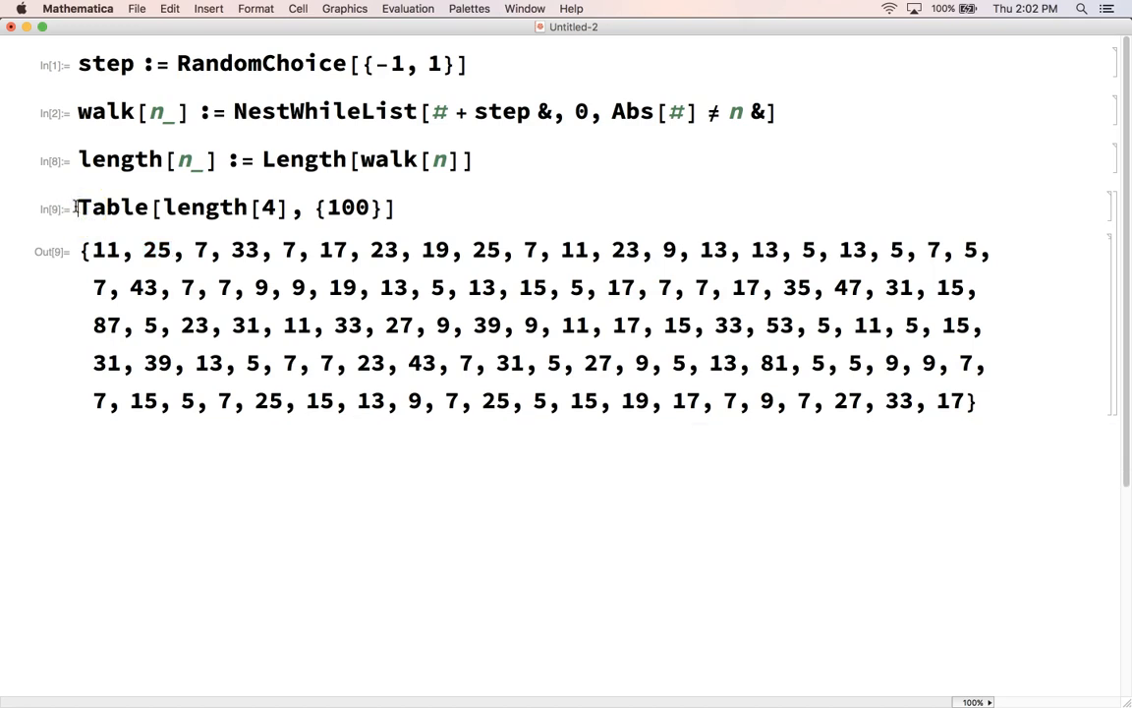
- Wrap the table as average[n_] := Mean[Table[...]] and position the cursor at the fixed 4
{"action": "type", "text": "average[n_] :="}
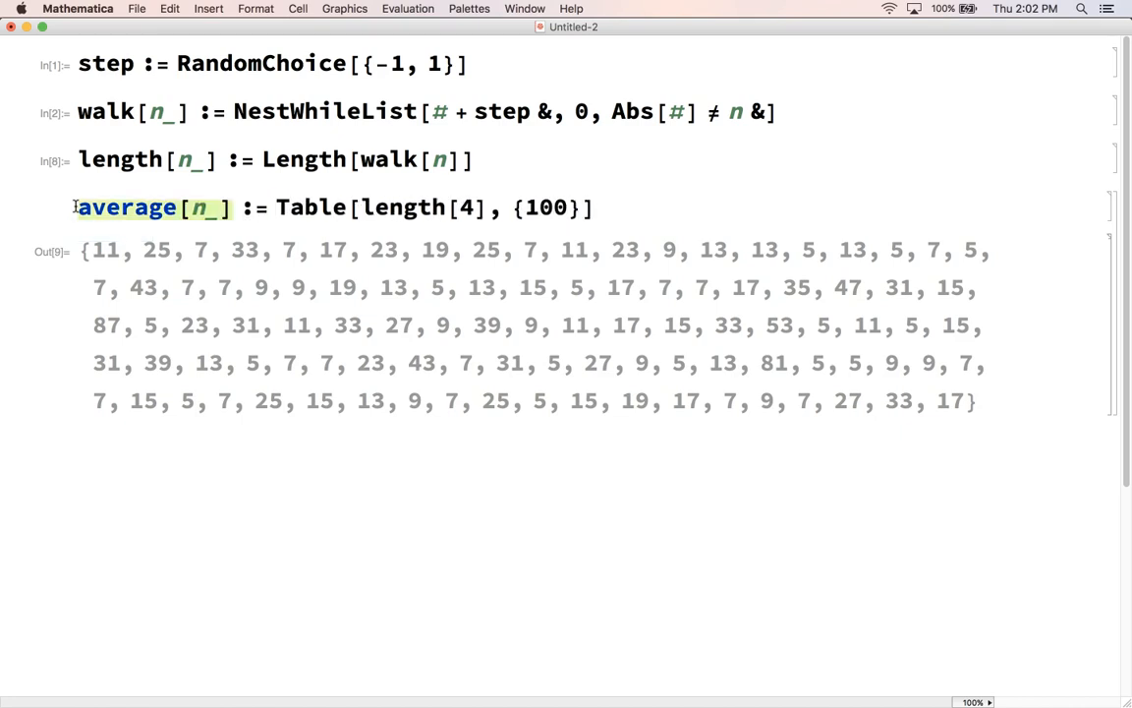
{"action": "type", "text": "Averag"}
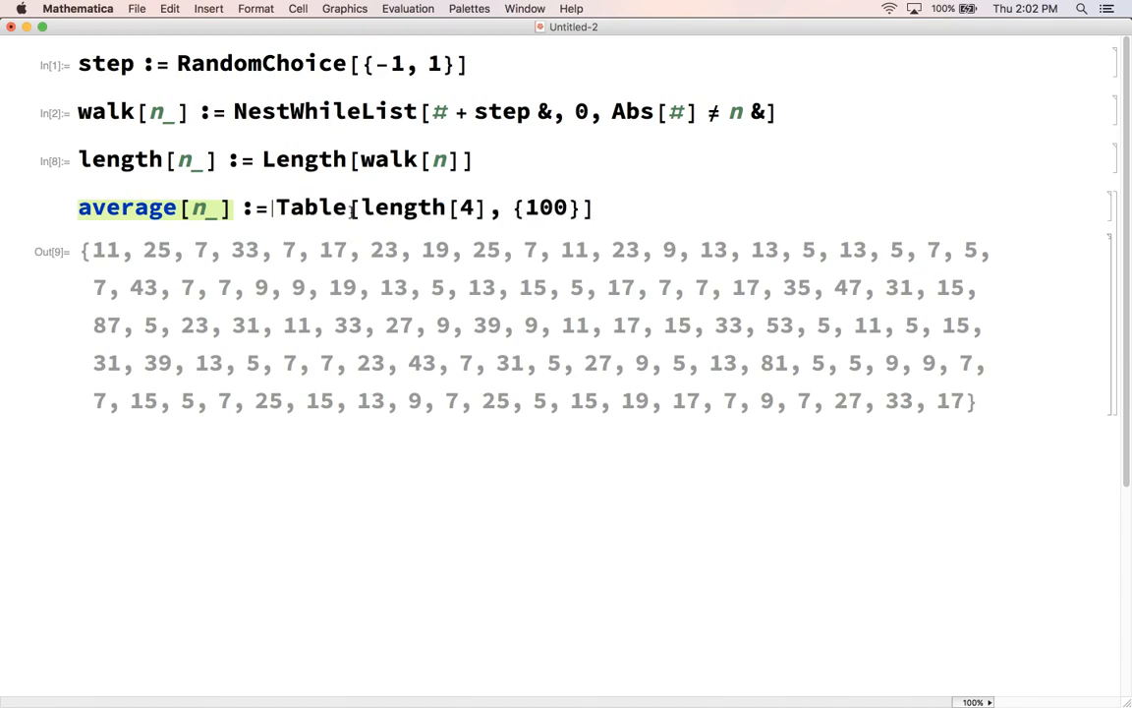
{"action": "type", "text": "Mean["}
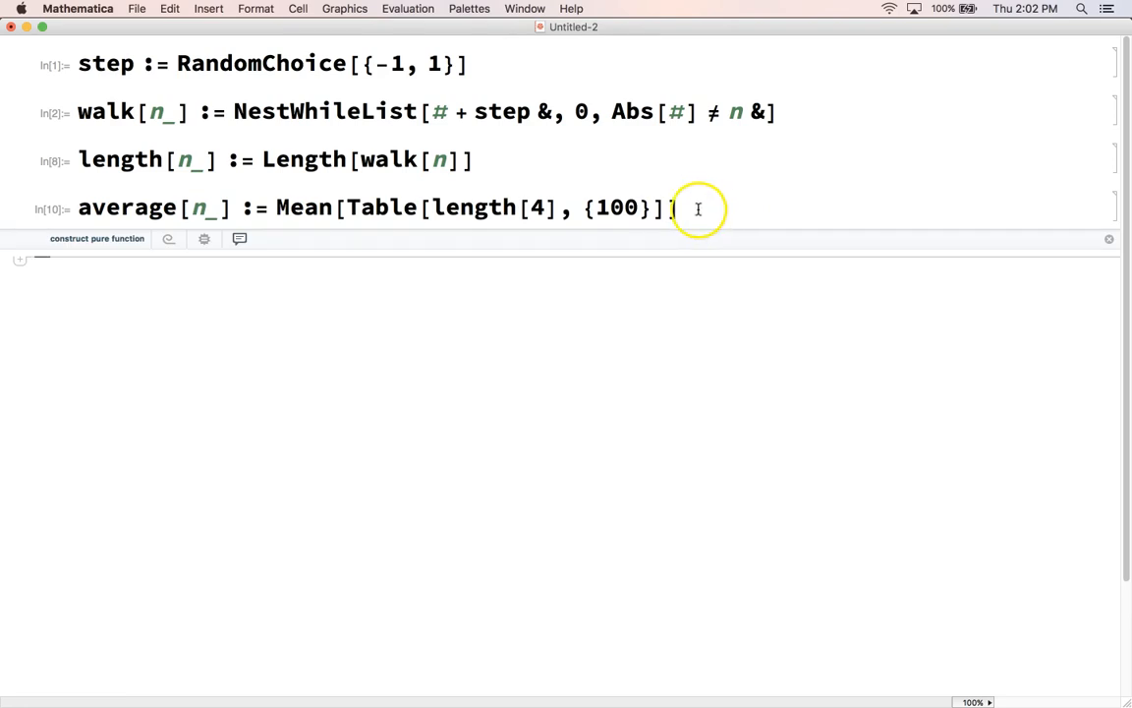
{"action": "left_click", "coordinate": [546, 208]}
{"action": "type", "text": "n"}
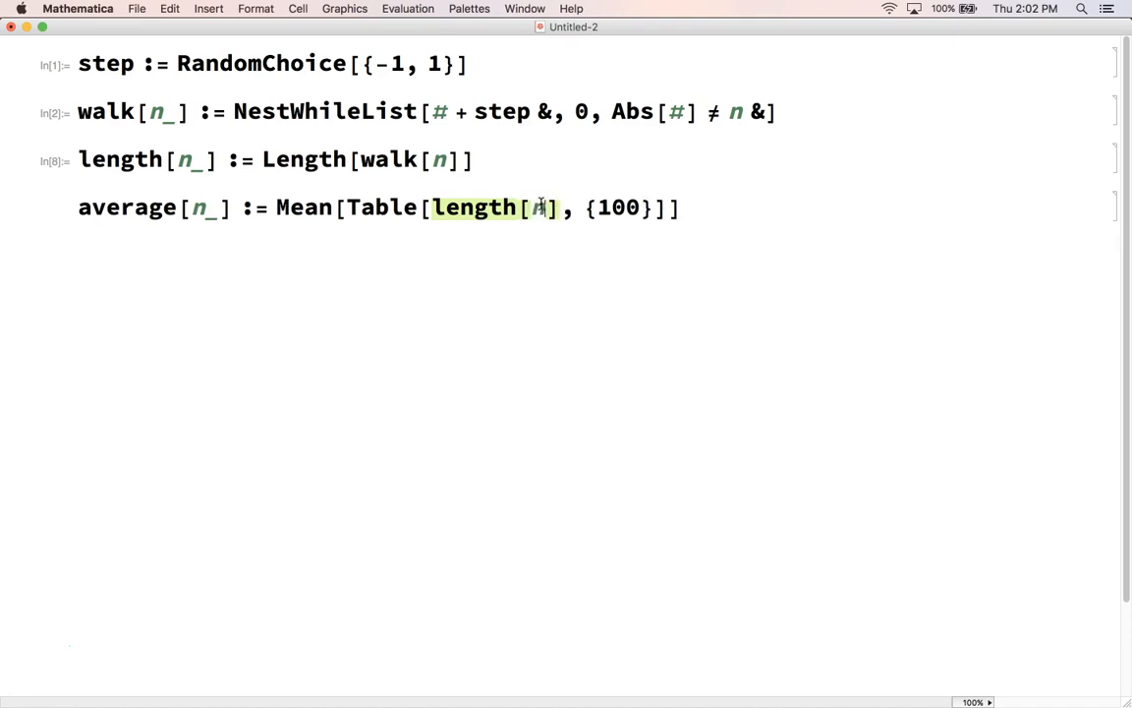
{"action": "left_click", "coordinate": [698, 209]}
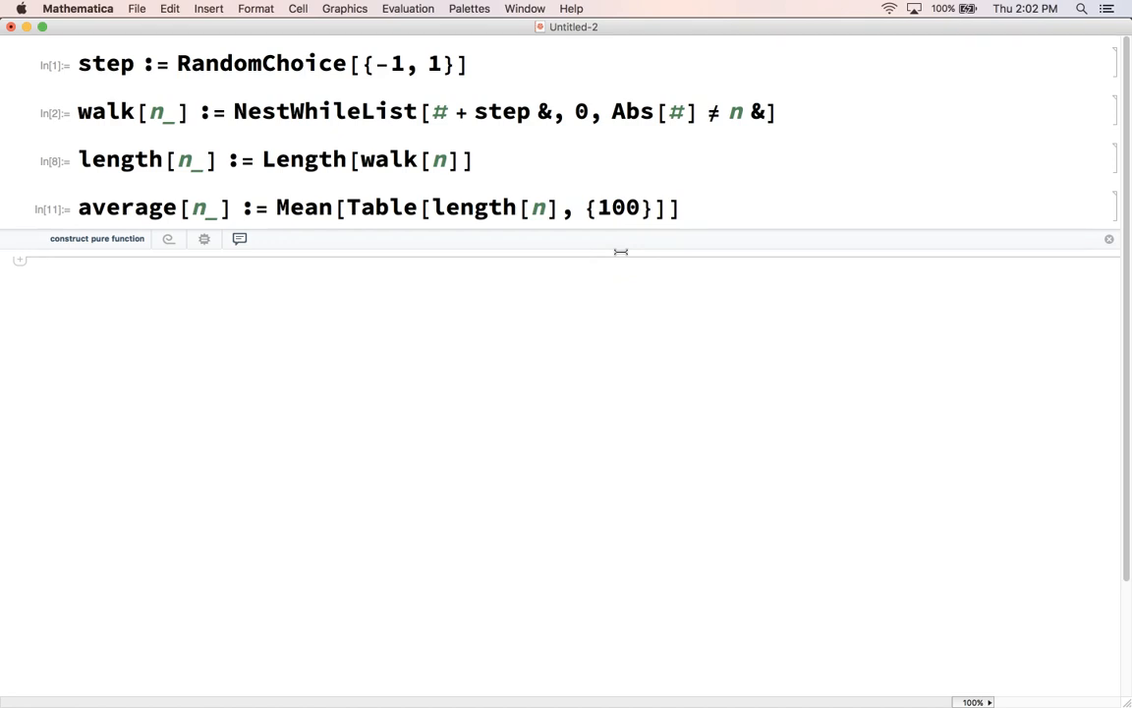
- Start a new Table[{n, average[n]}] pairing each n with its average length
{"action": "type", "text": "Table["}
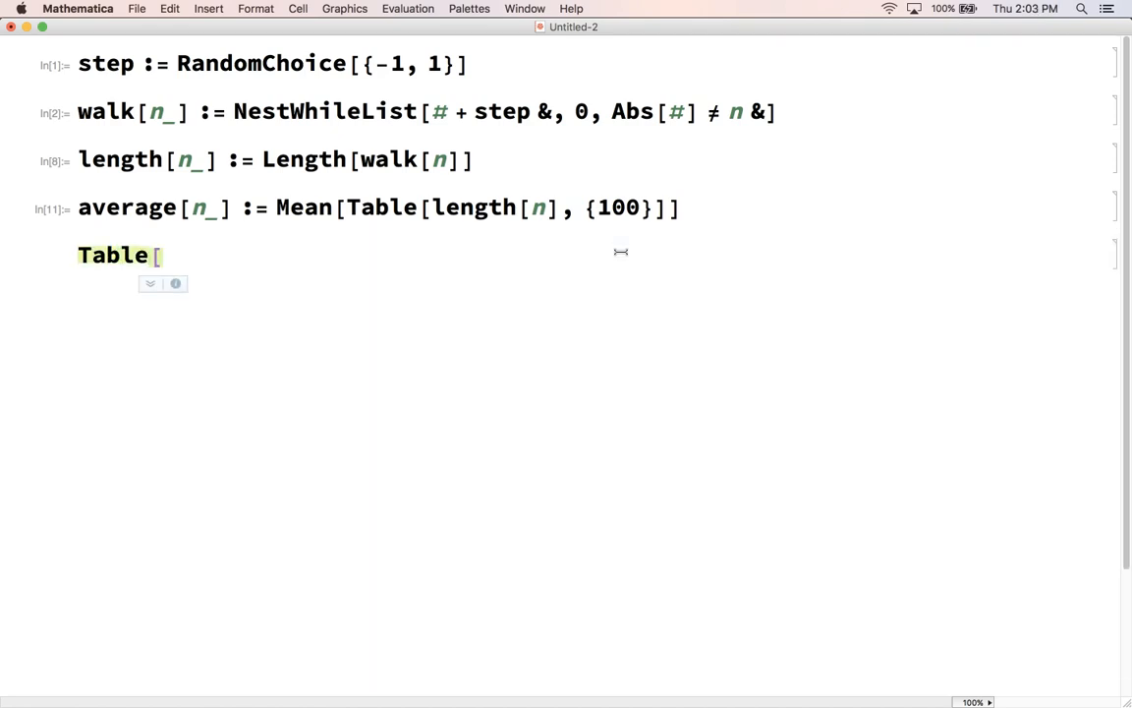
{"action": "type", "text": "{n,"}
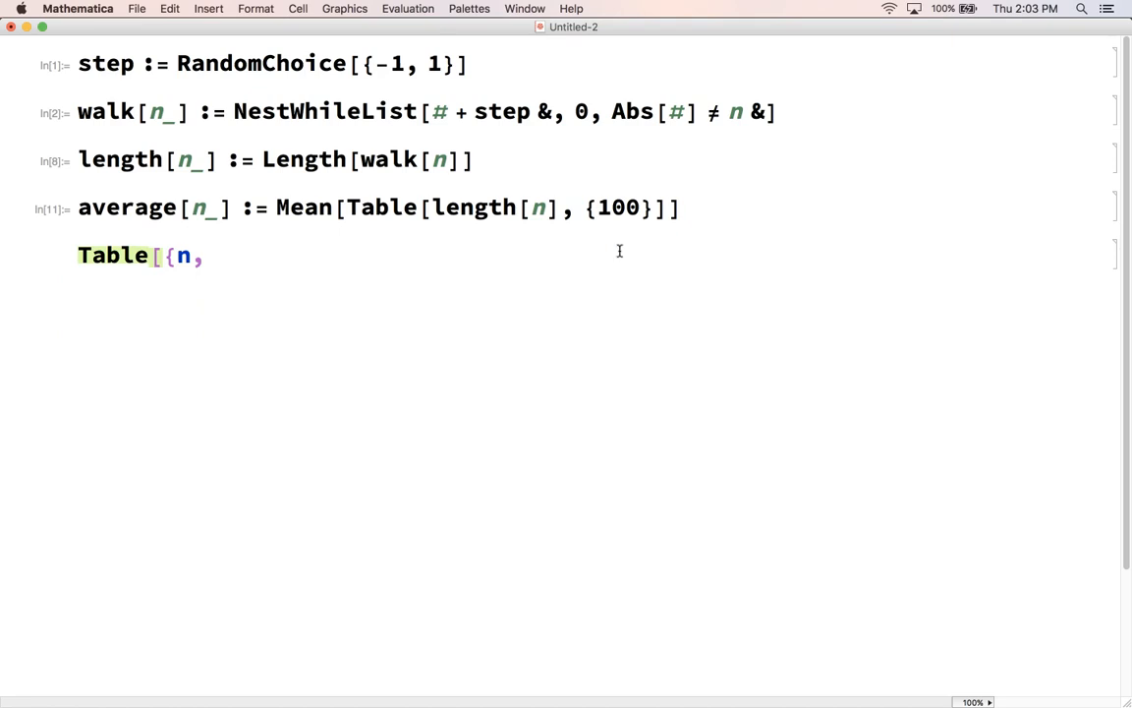
{"action": "type", "text": "average[n]]"}
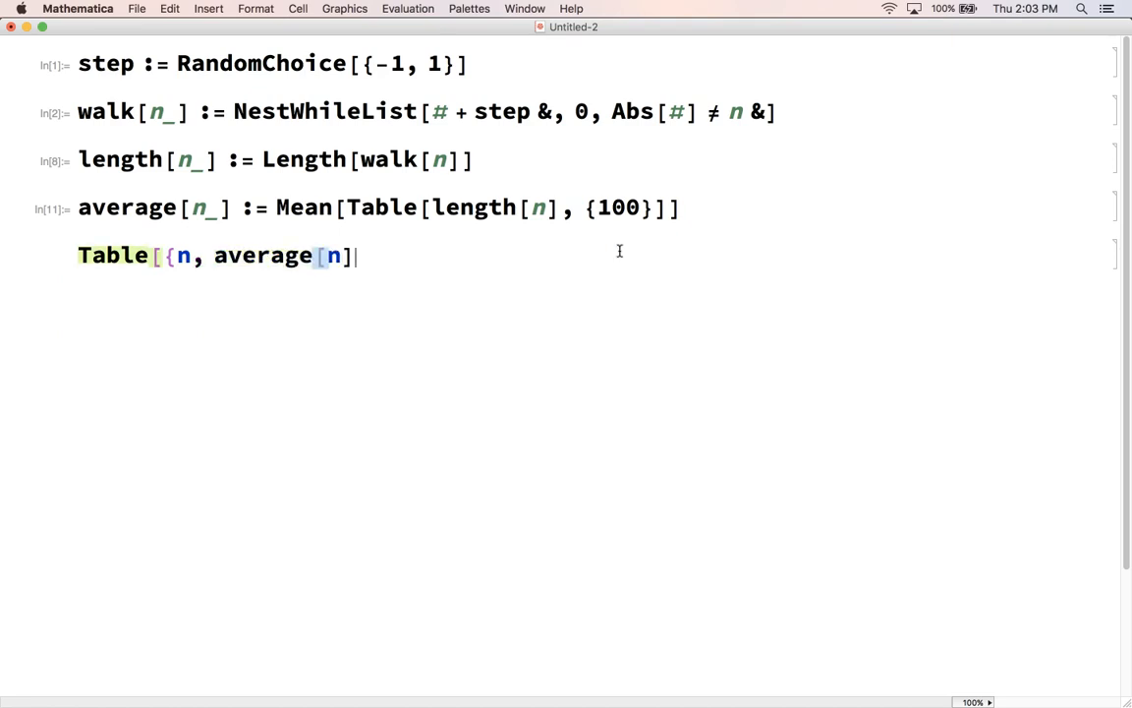
{"action": "type", "text": "}"}
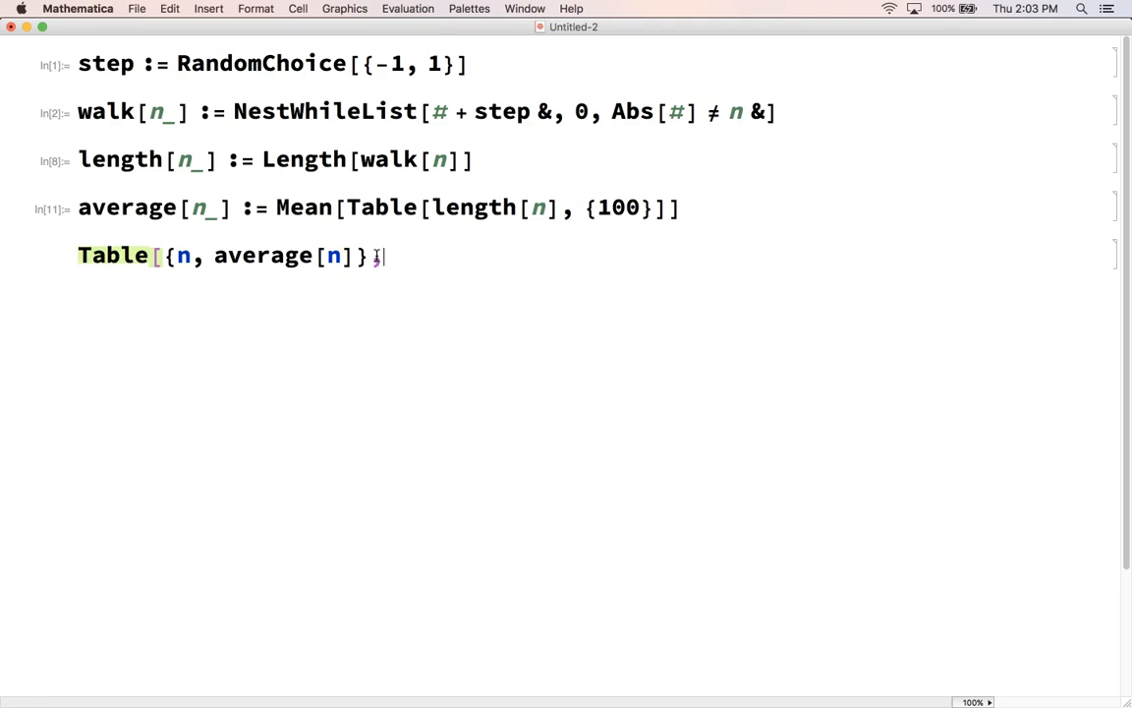
- Add iterator {n, {2, 3, 5, 7, 10, 12, 15}}, assign to myTable, and evaluate
{"action": "type", "text": ", {"}
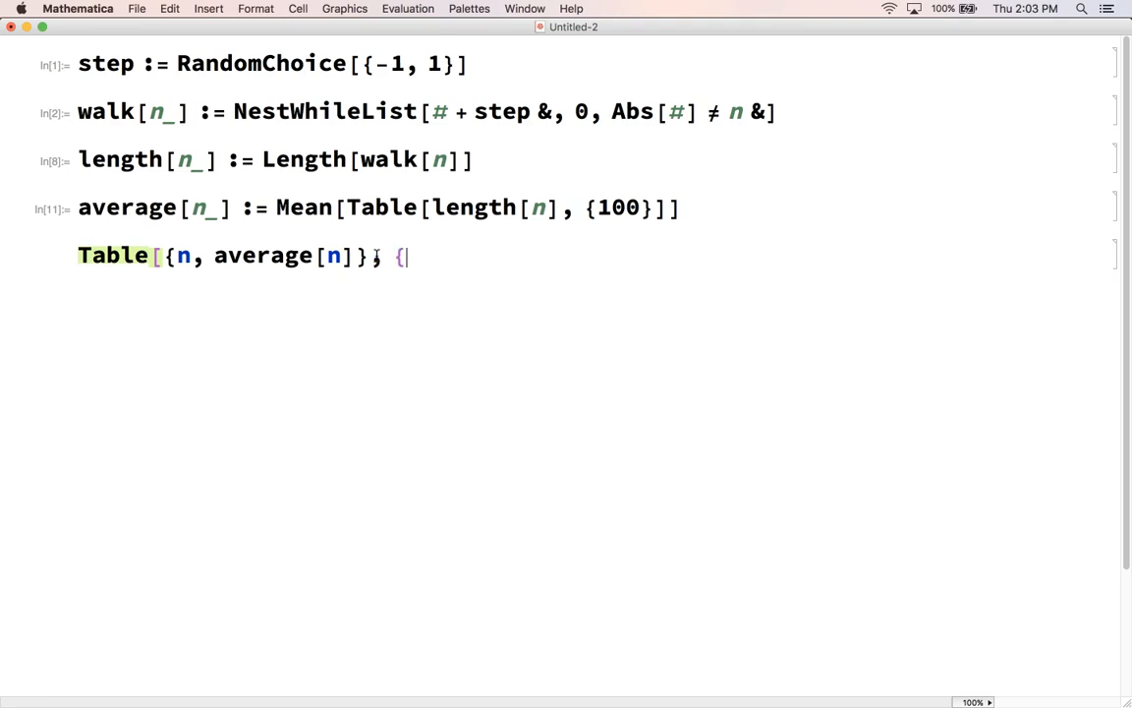
{"action": "type", "text": "n, {"}
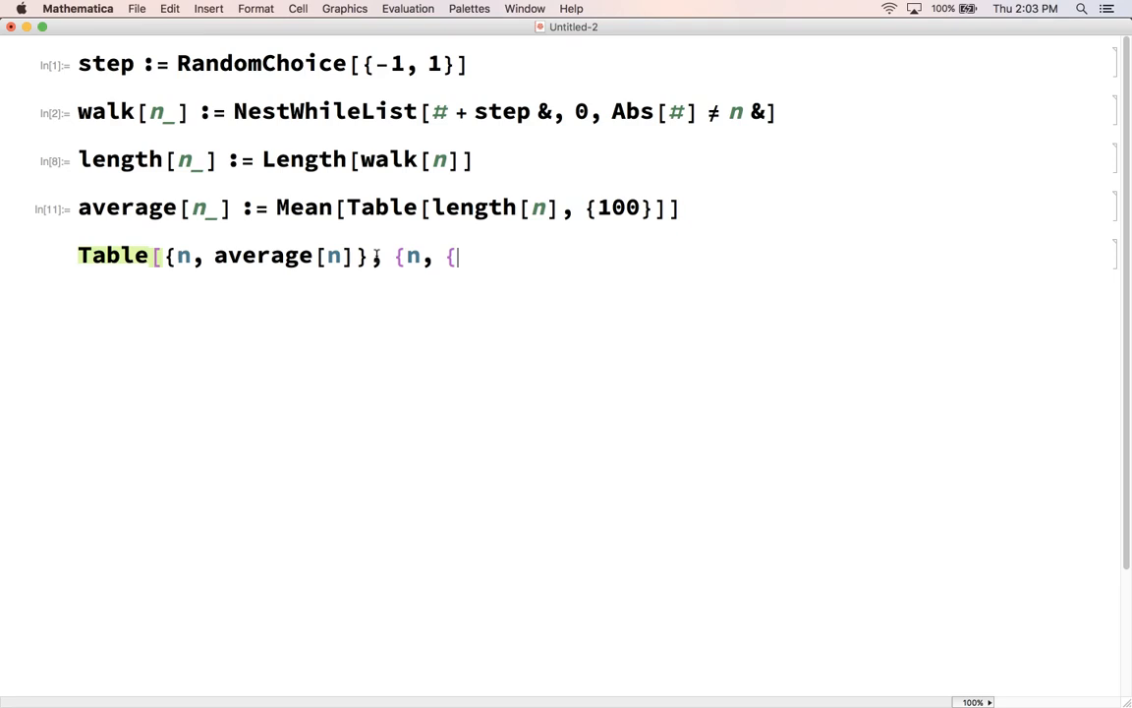
{"action": "type", "text": "2, 3,"}
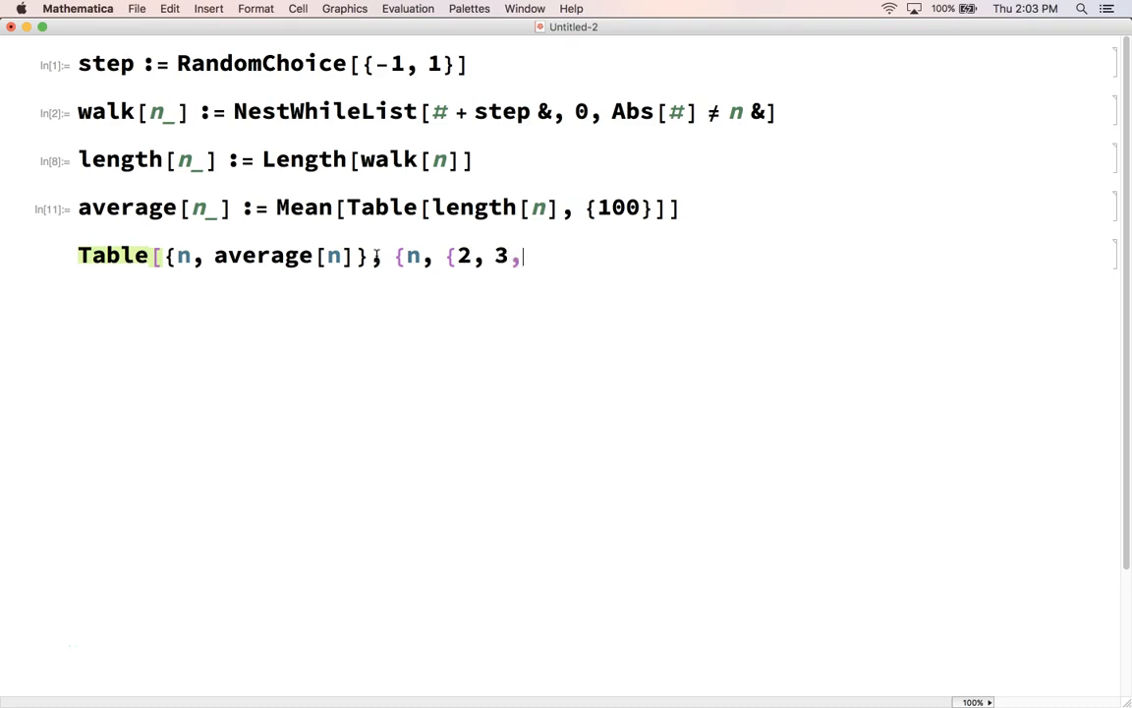
{"action": "type", "text": "5, 7,"}
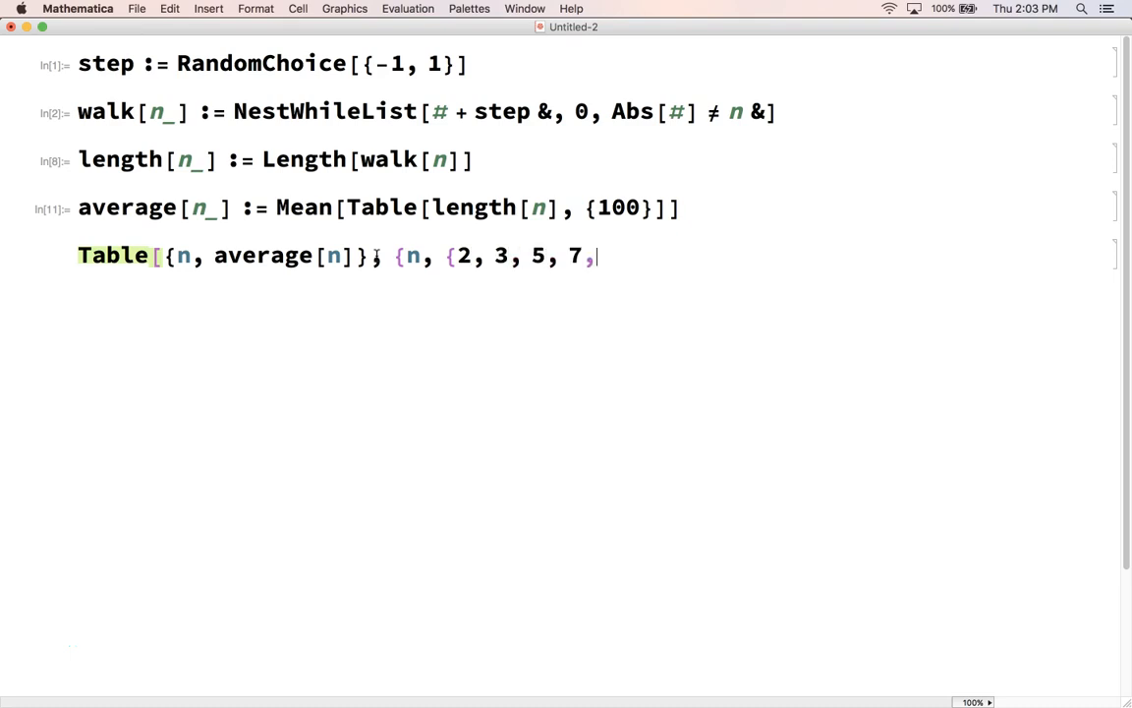
{"action": "type", "text": "10, 12,"}
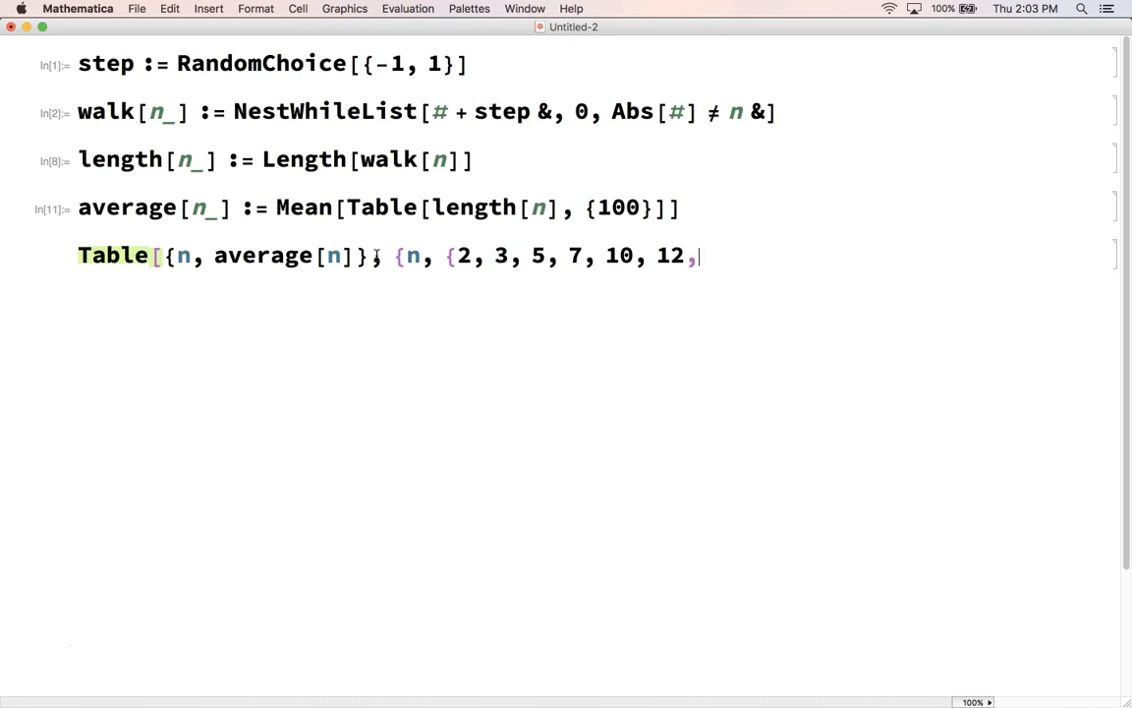
{"action": "type", "text": "15}}]"}
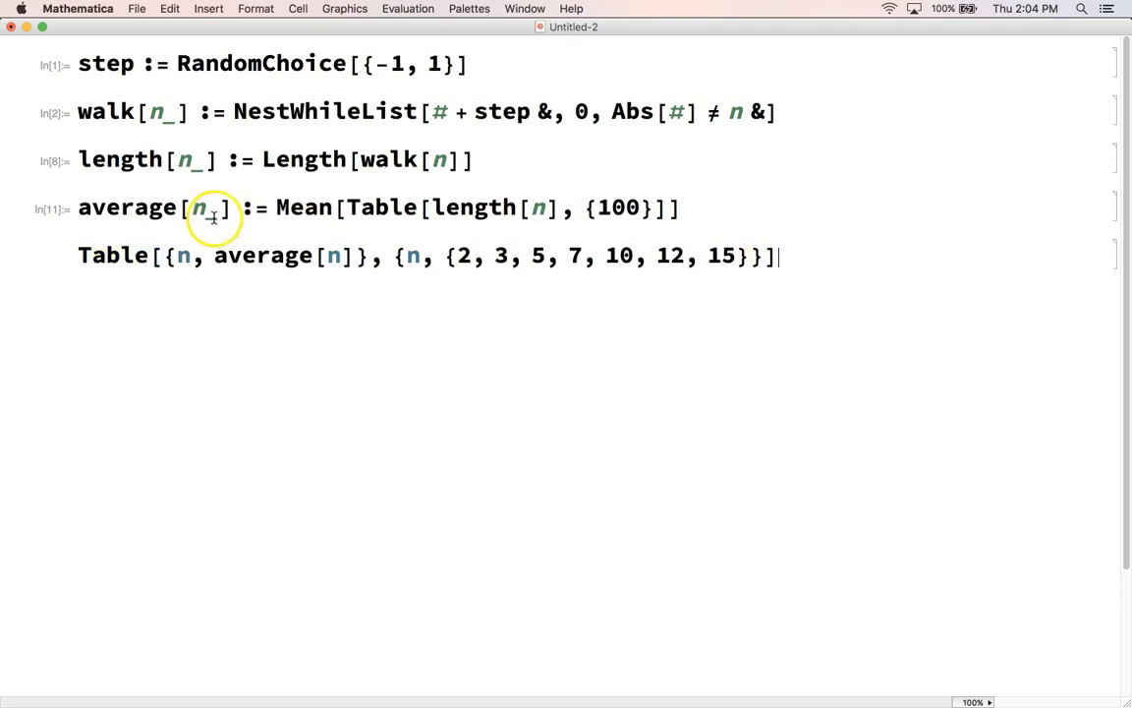
{"action": "type", "text": "myTable ="}
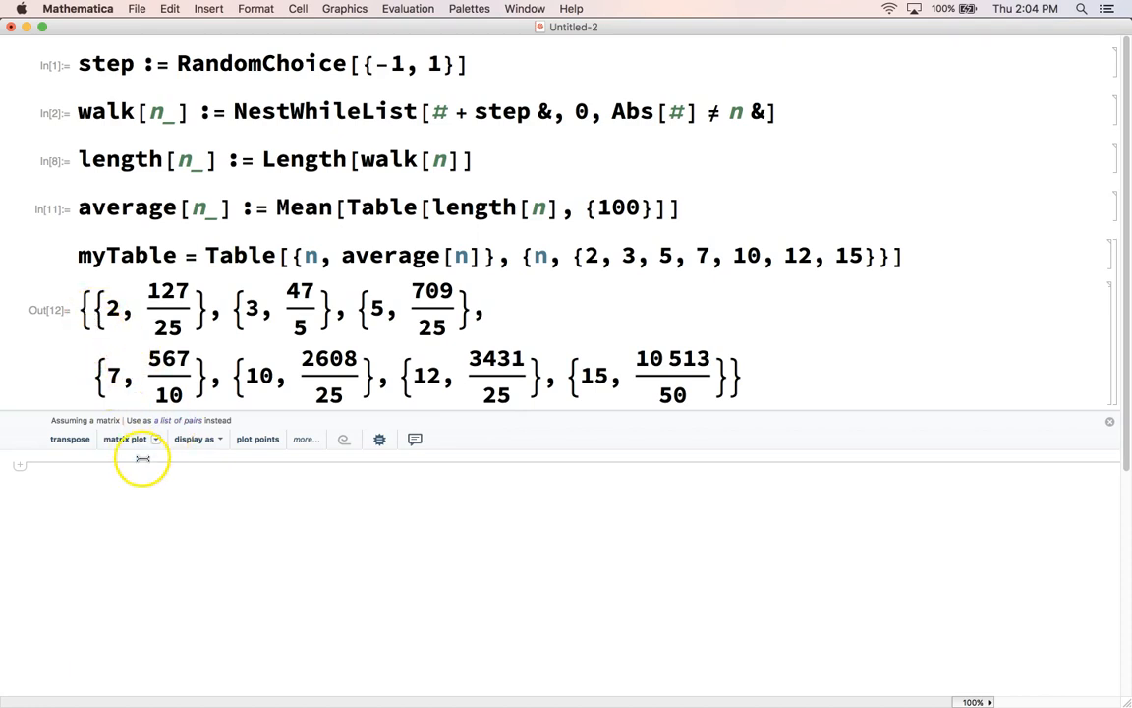
- Evaluate ListPlot[myTable] to scatter average walk length against n
{"action": "type", "text": "List"}
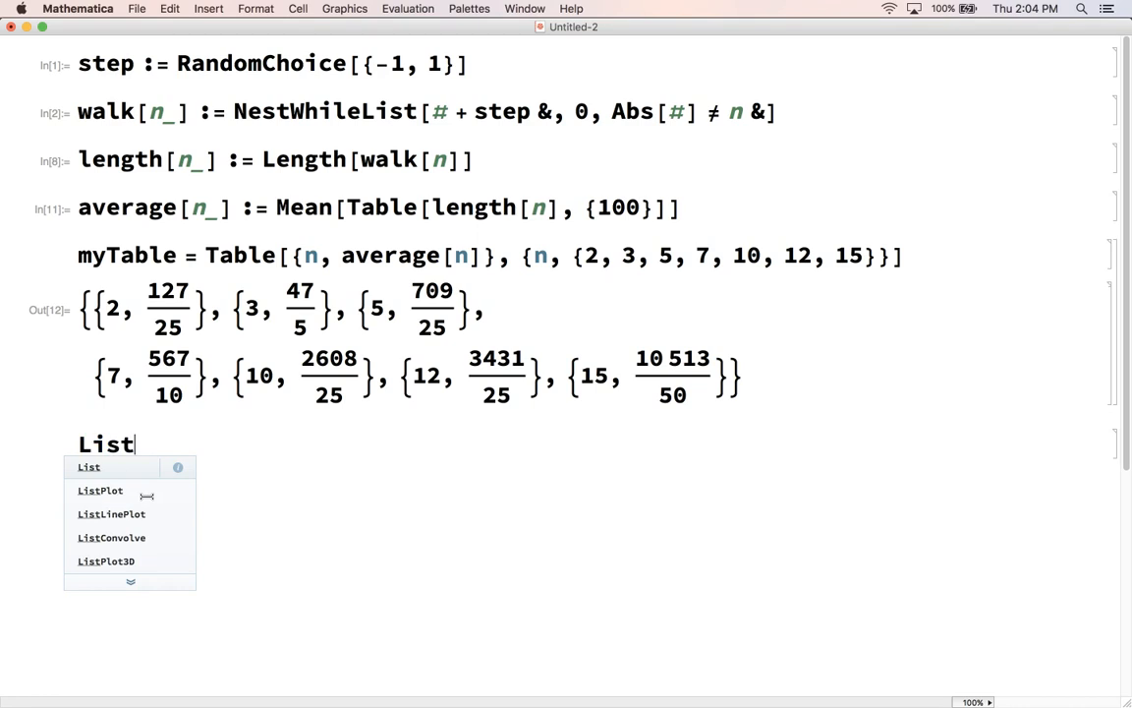
{"action": "left_click", "coordinate": [98, 490]}
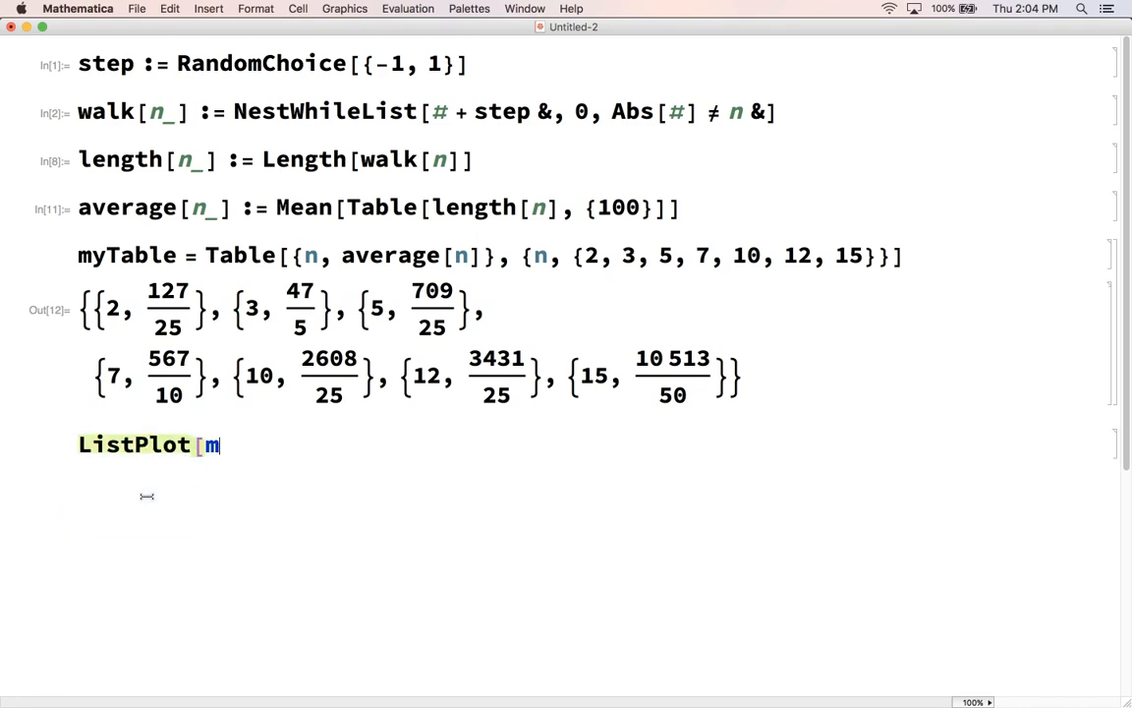
{"action": "type", "text": "yTable]"}
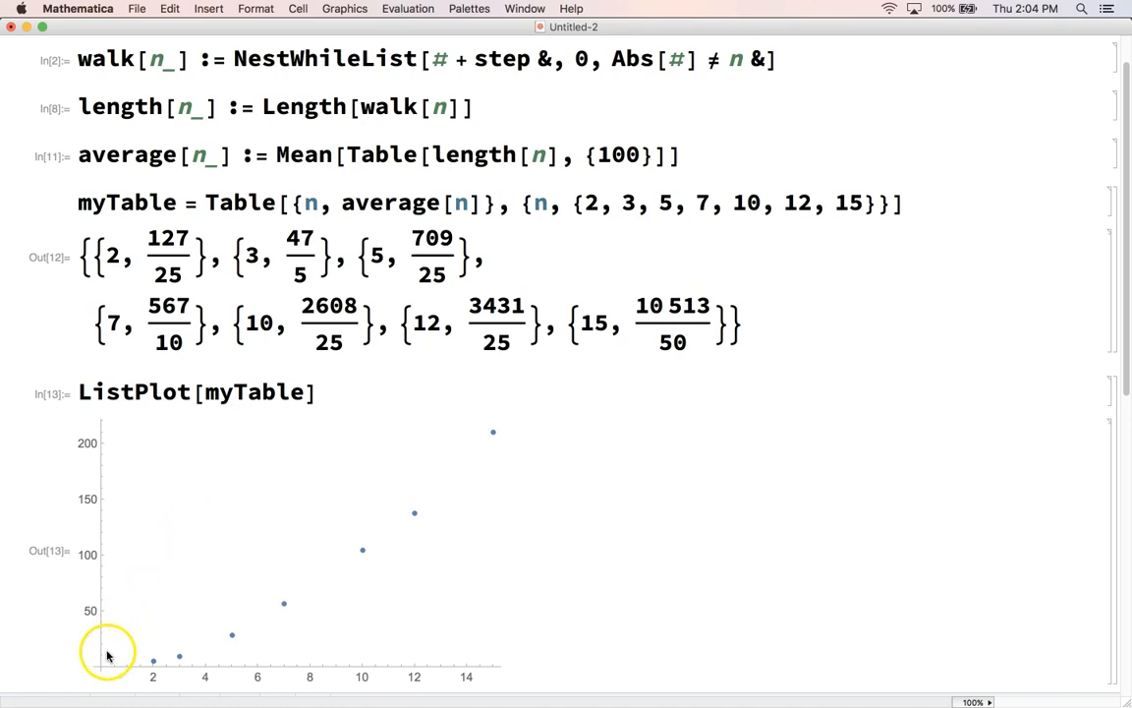
{"action": "mouse_move", "coordinate": [492, 433]}
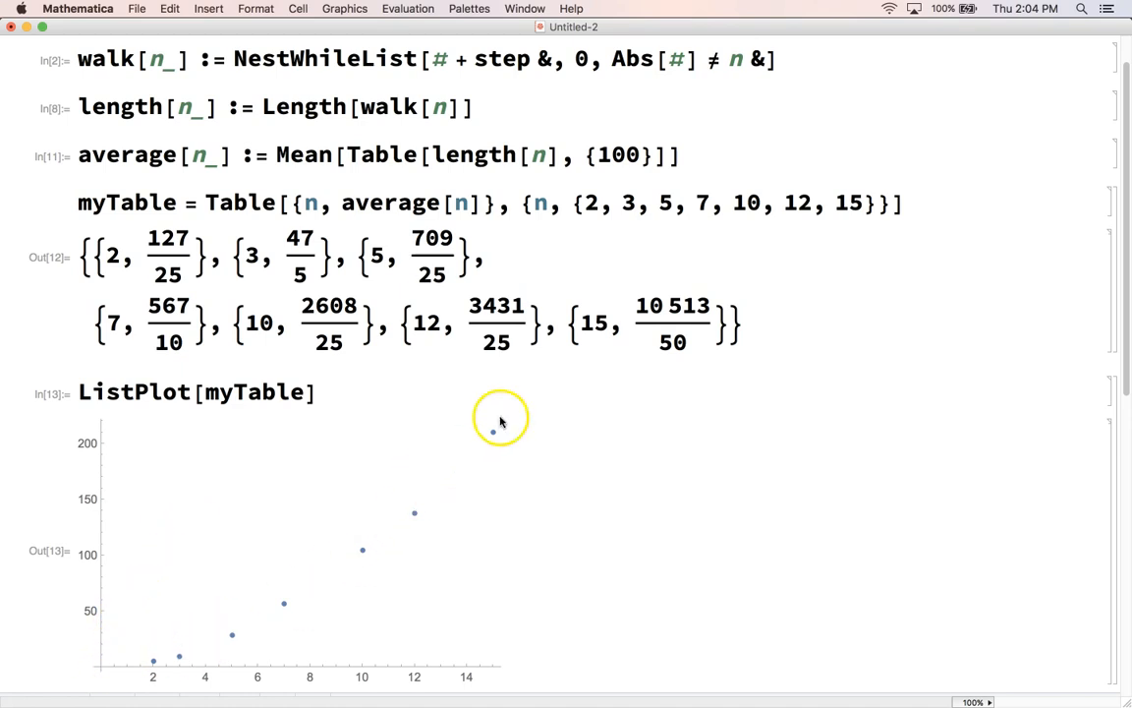
{"action": "mouse_move", "coordinate": [370, 559]}
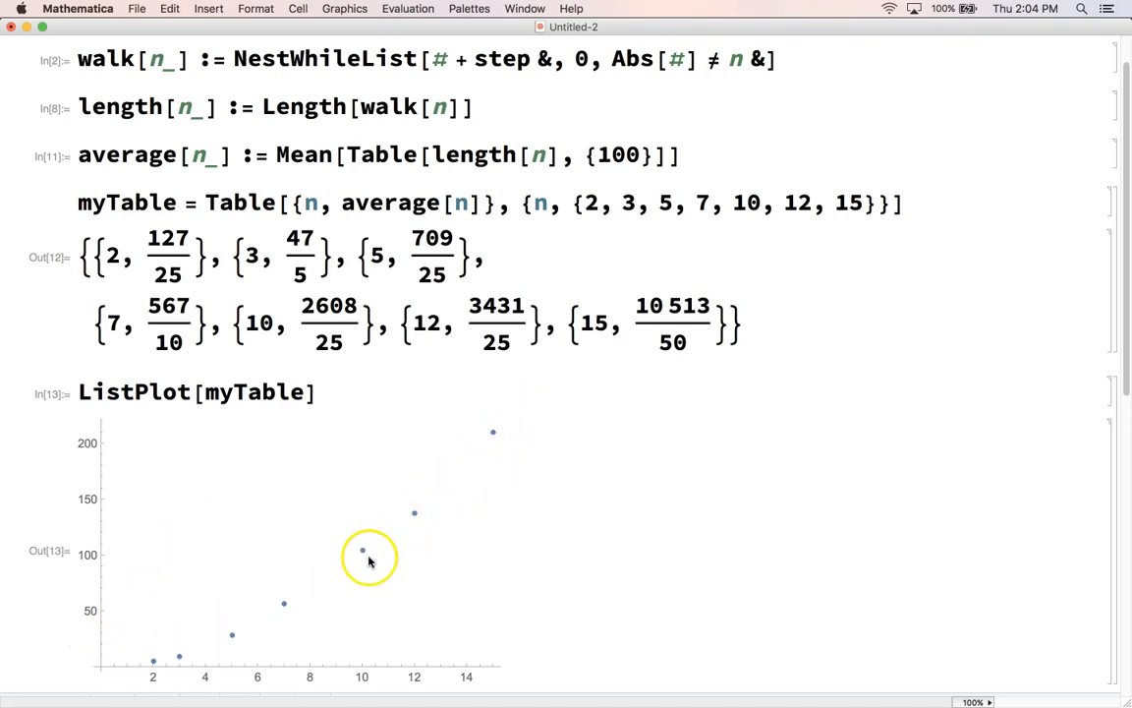
{"action": "mouse_move", "coordinate": [528, 416]}
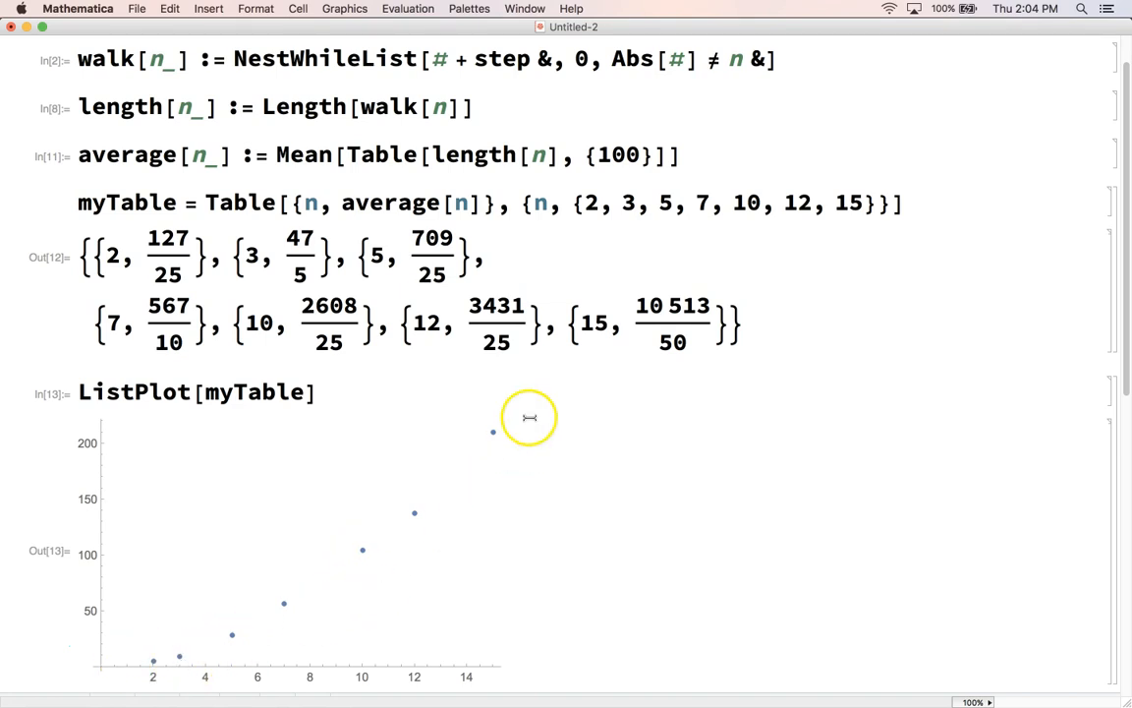
{"action": "mouse_move", "coordinate": [279, 429]}
{"action": "type", "text": "Plot[x^2,"}
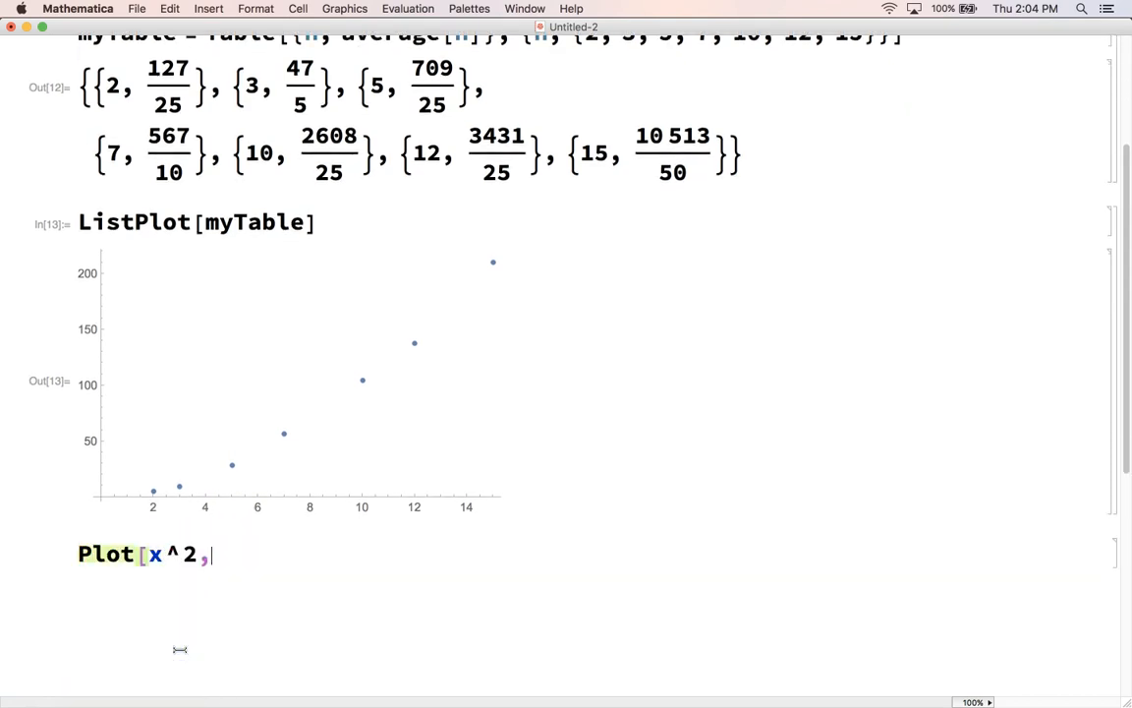
- Evaluate Plot[x^2, {x, 2, 15}] to draw the parabola below the scatter
{"action": "type", "text": "{x,"}
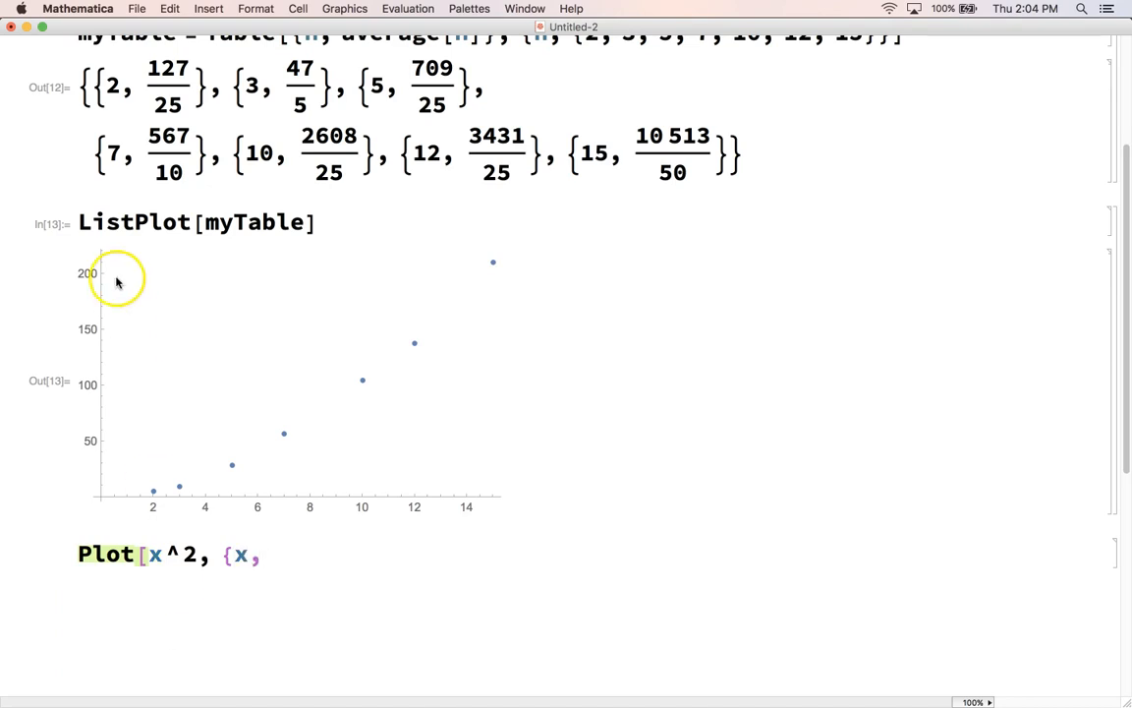
{"action": "mouse_move", "coordinate": [492, 158]}
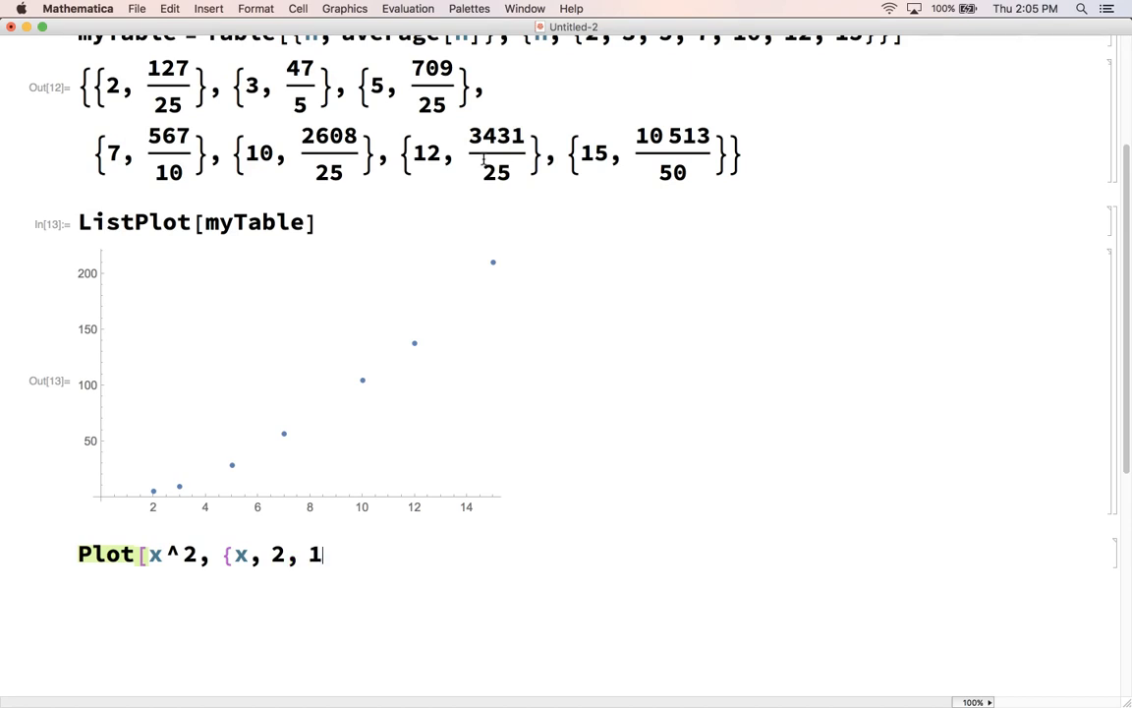
{"action": "type", "text": "5}]"}
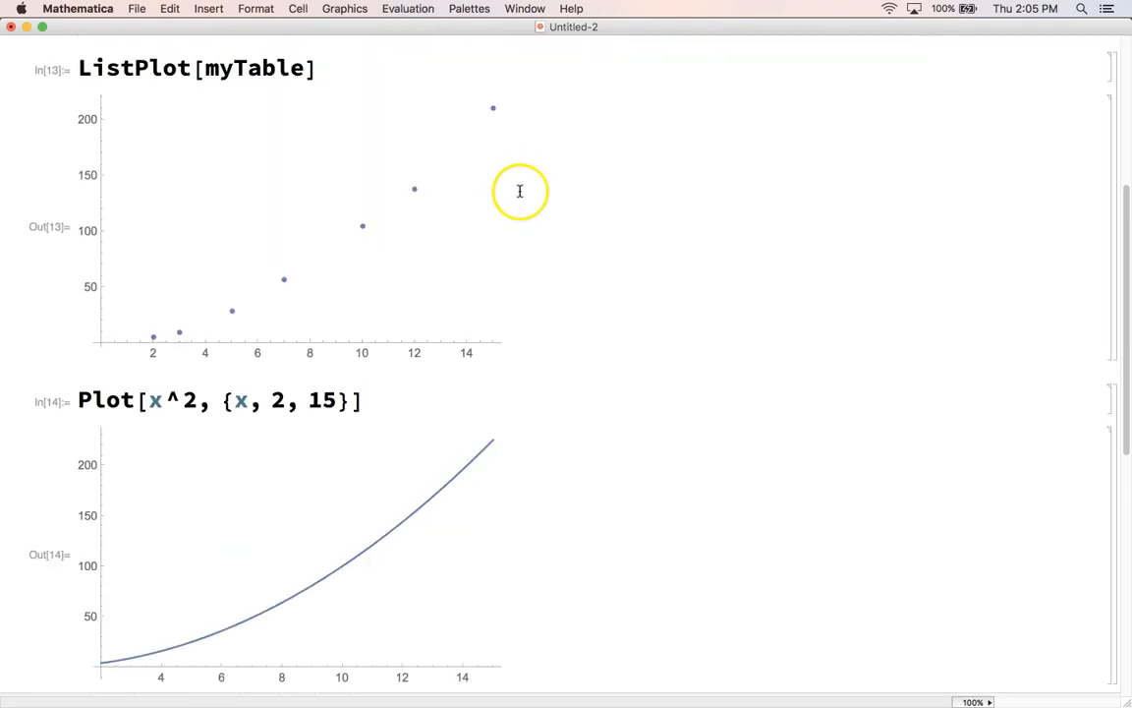
{"action": "mouse_move", "coordinate": [371, 401]}
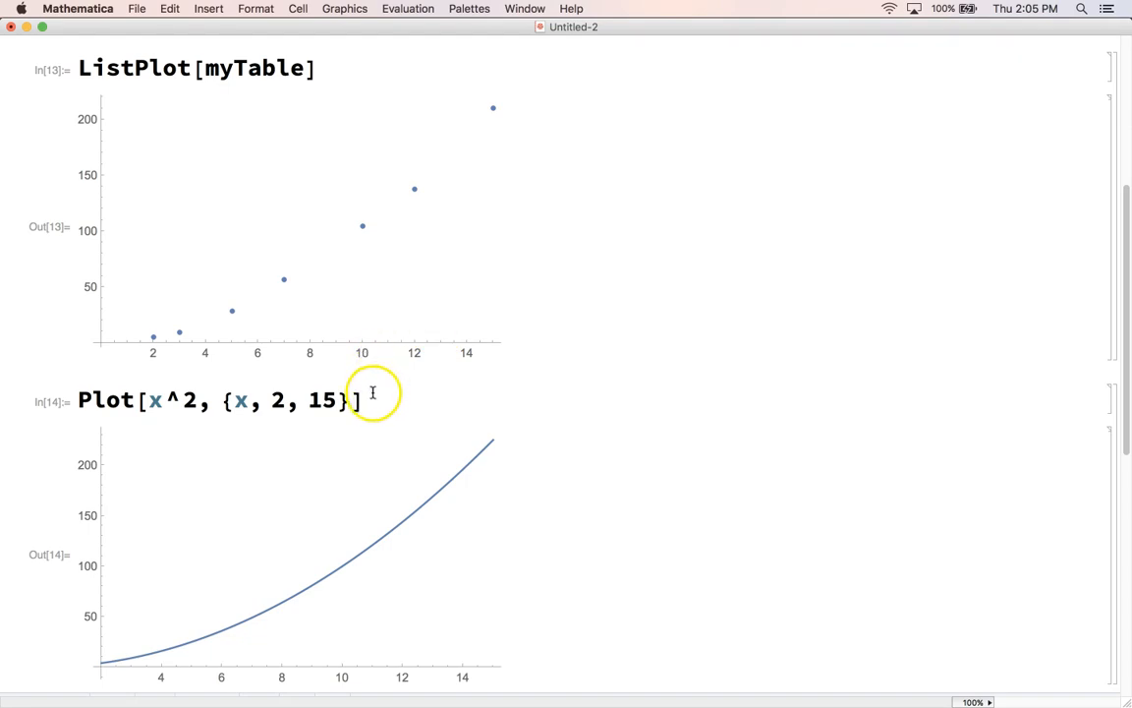
{"action": "mouse_move", "coordinate": [372, 397]}
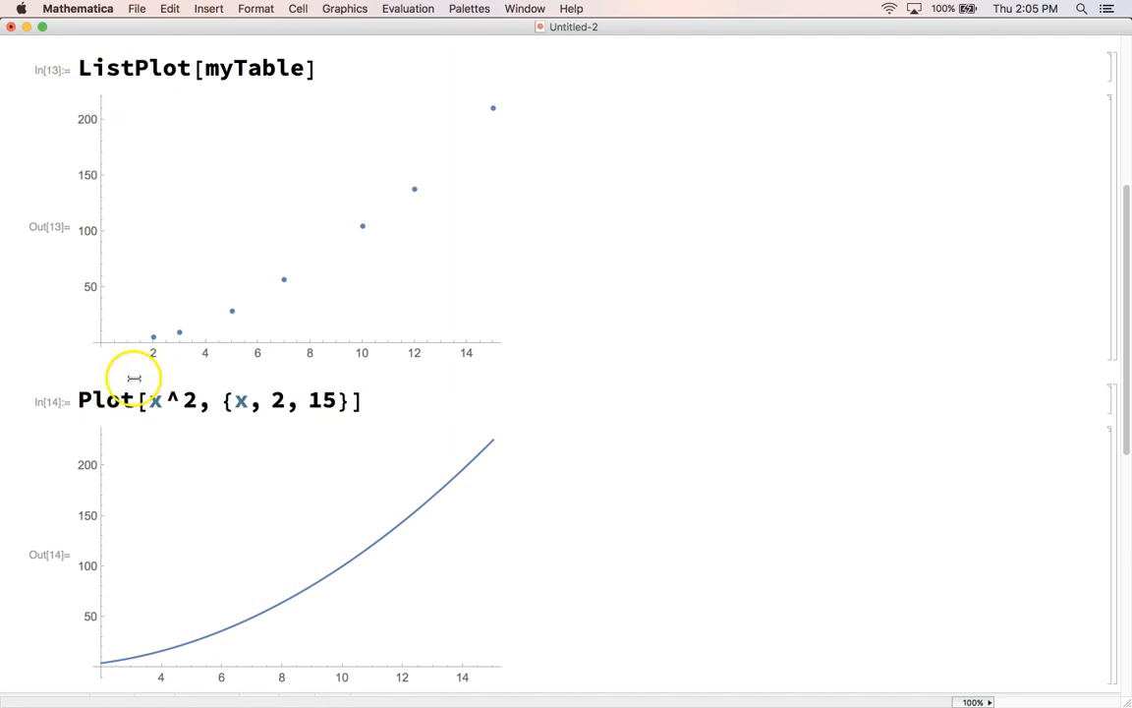
- Wrap the ListPlot in Show with Plot[x^2, {x, 2, 15}] so the parabola overlays the myTable points
{"action": "triple_click", "coordinate": [216, 401]}
{"action": "type", "text": "Show["}
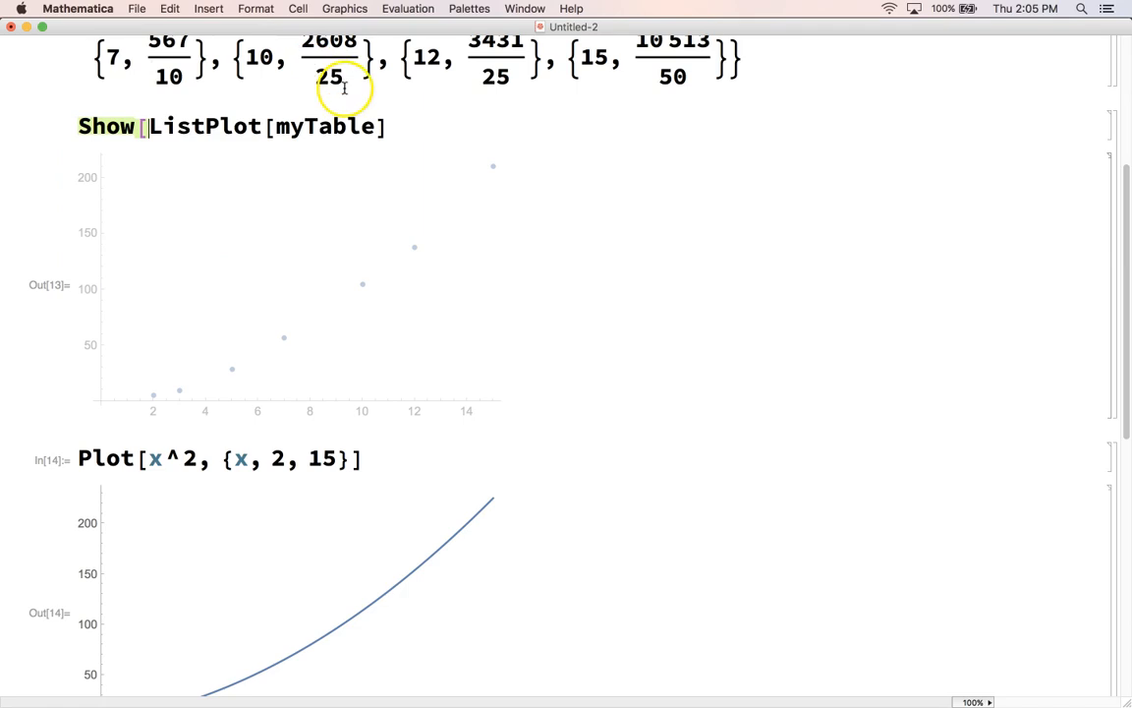
{"action": "type", "text": ", Plot[x^2, {x, 2, 15}]]"}
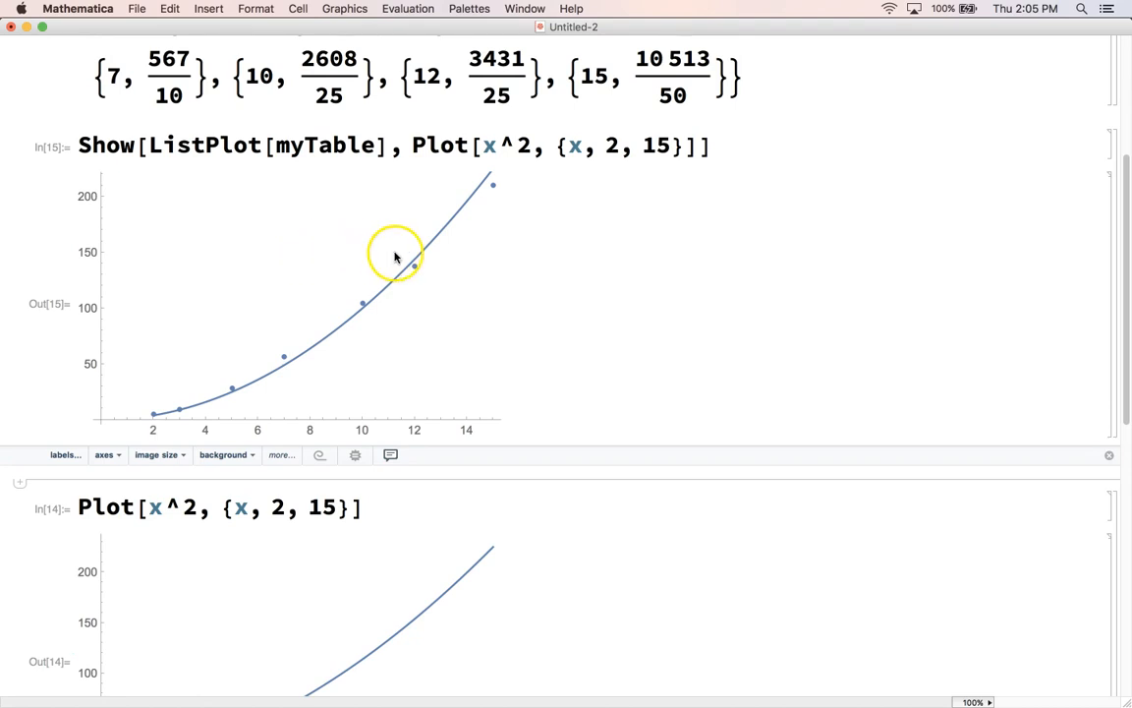
{"action": "scroll", "scroll_direction": "up", "scroll_amount": 3}
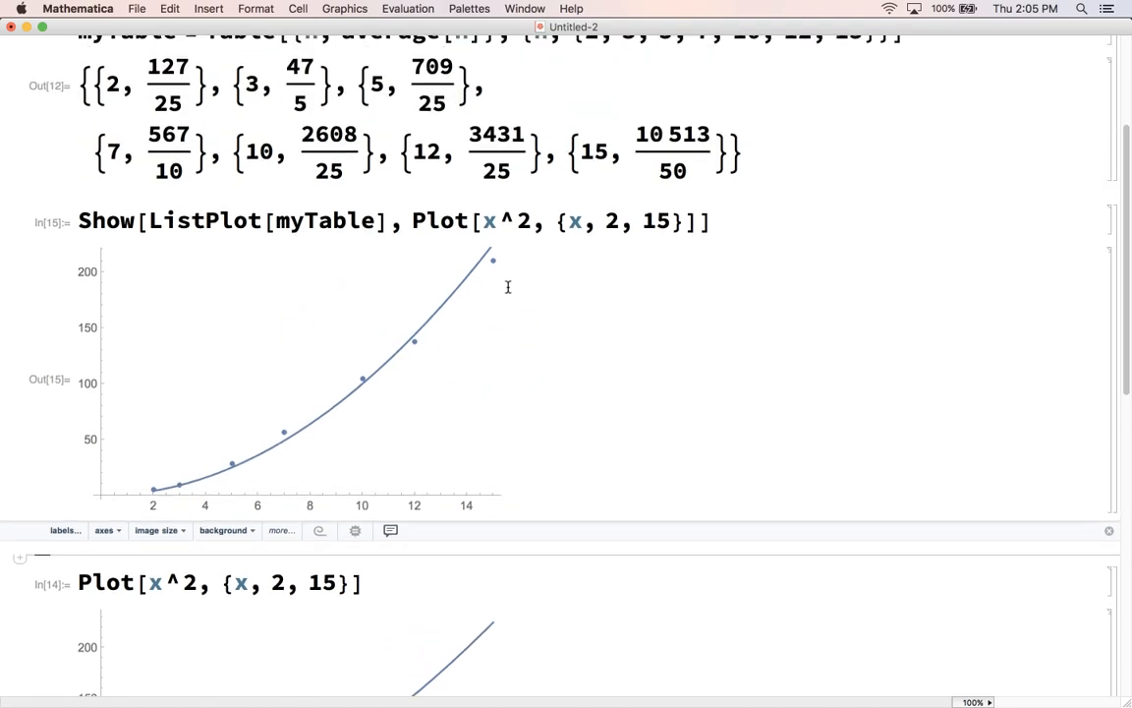
{"action": "scroll", "scroll_direction": "up", "scroll_amount": 3}
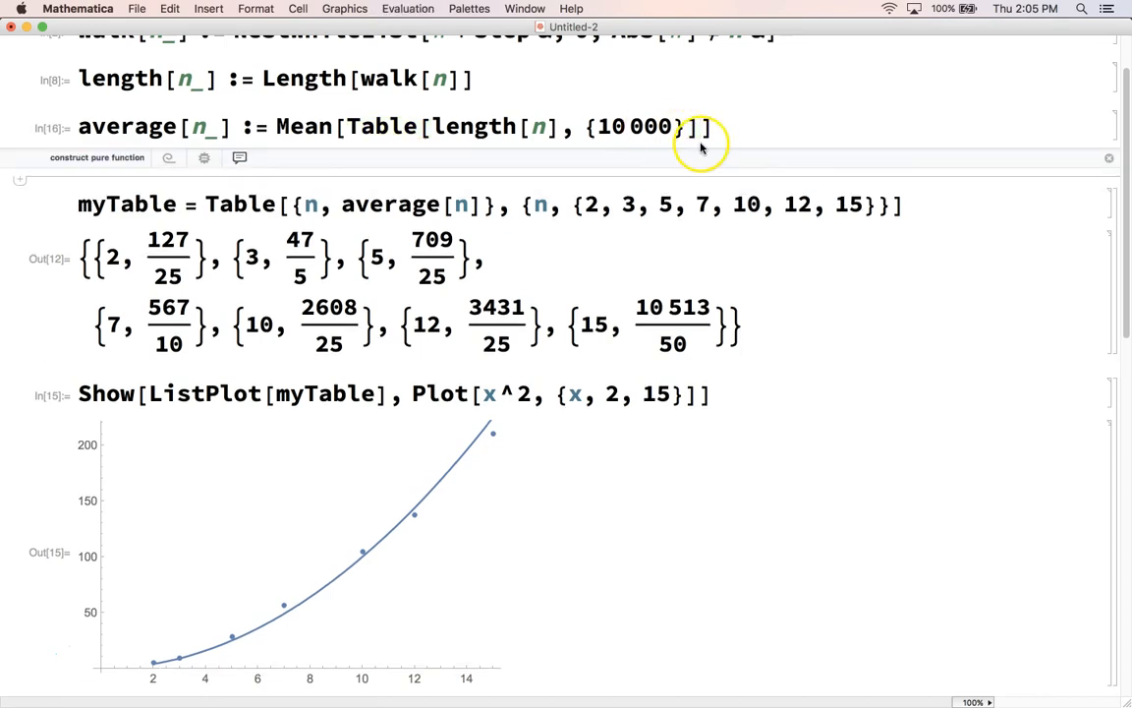
- Re-evaluate myTable with the 10000-trial averages, giving pairs like {2, 3132/625} and {15, 567797/2500}
{"action": "left_click", "coordinate": [908, 205]}
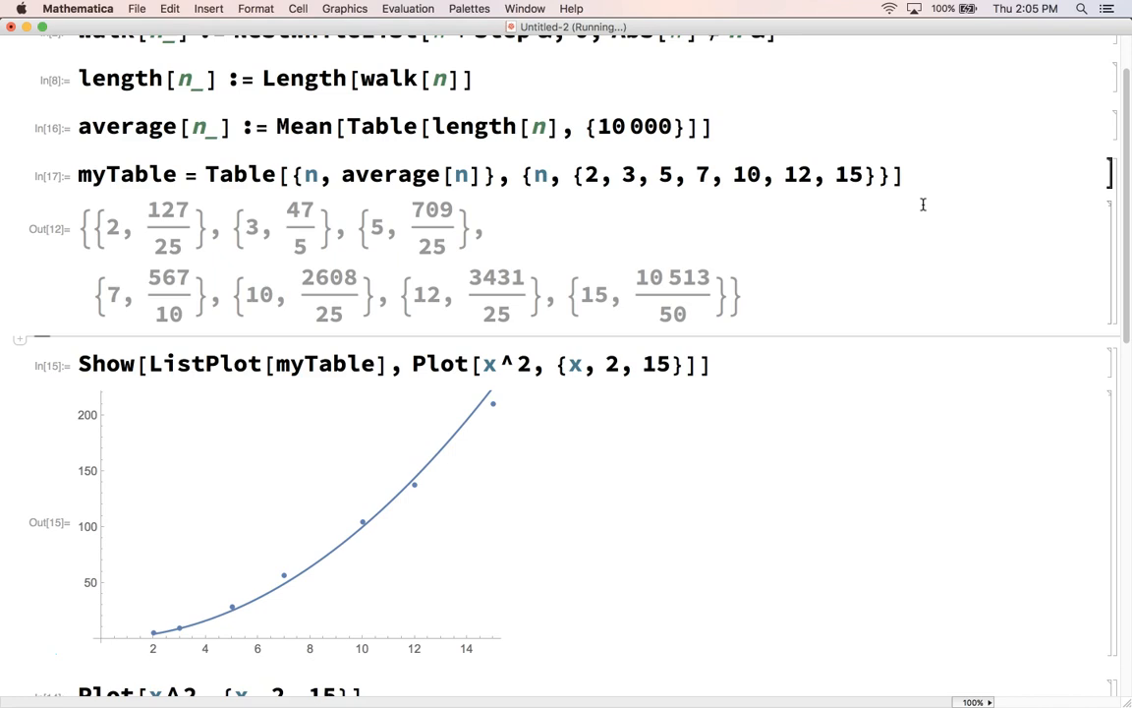
{"action": "mouse_move", "coordinate": [846, 204]}
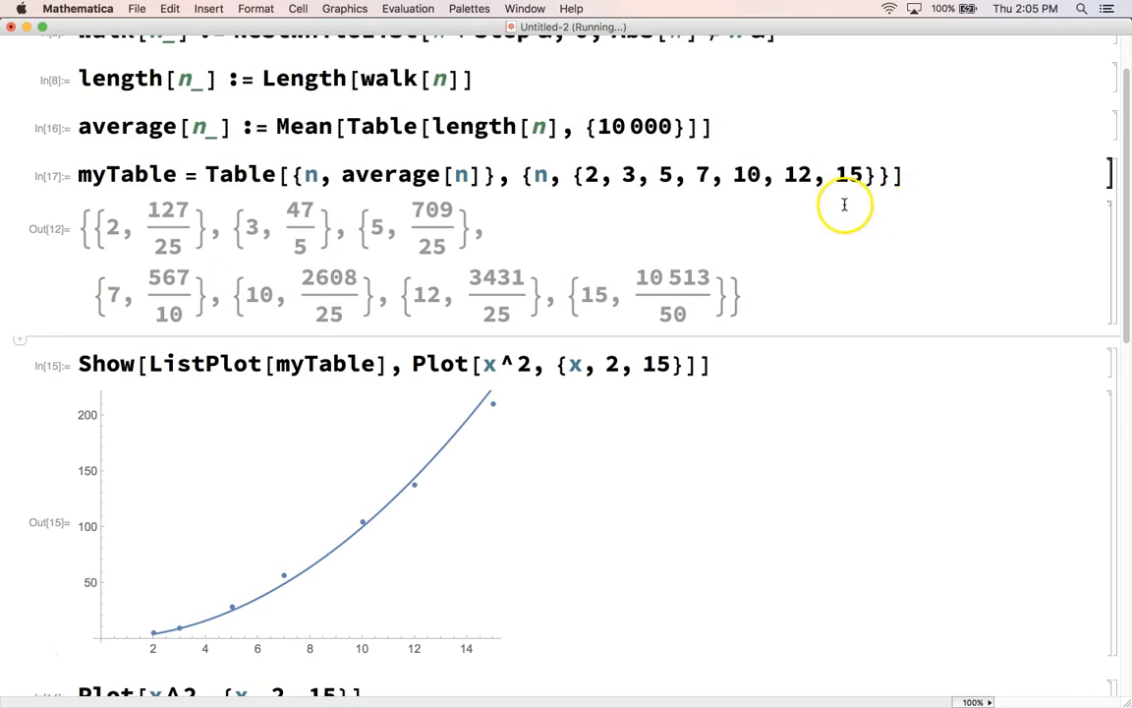
{"action": "mouse_move", "coordinate": [519, 211]}
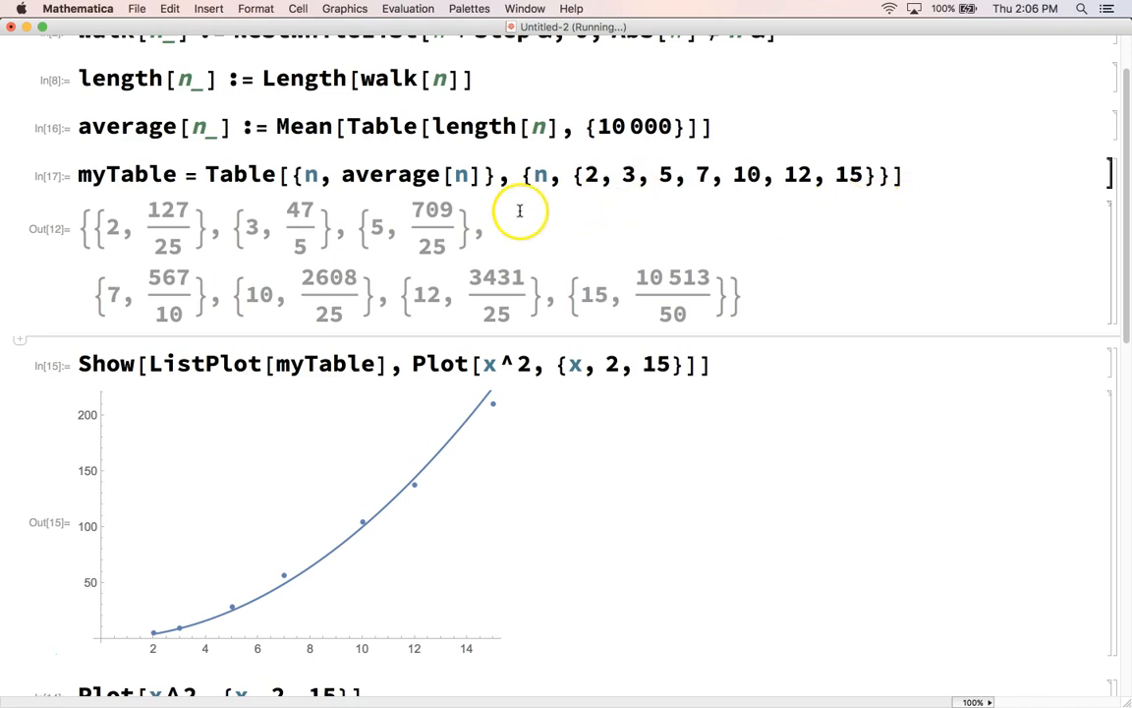
{"action": "mouse_move", "coordinate": [664, 183]}
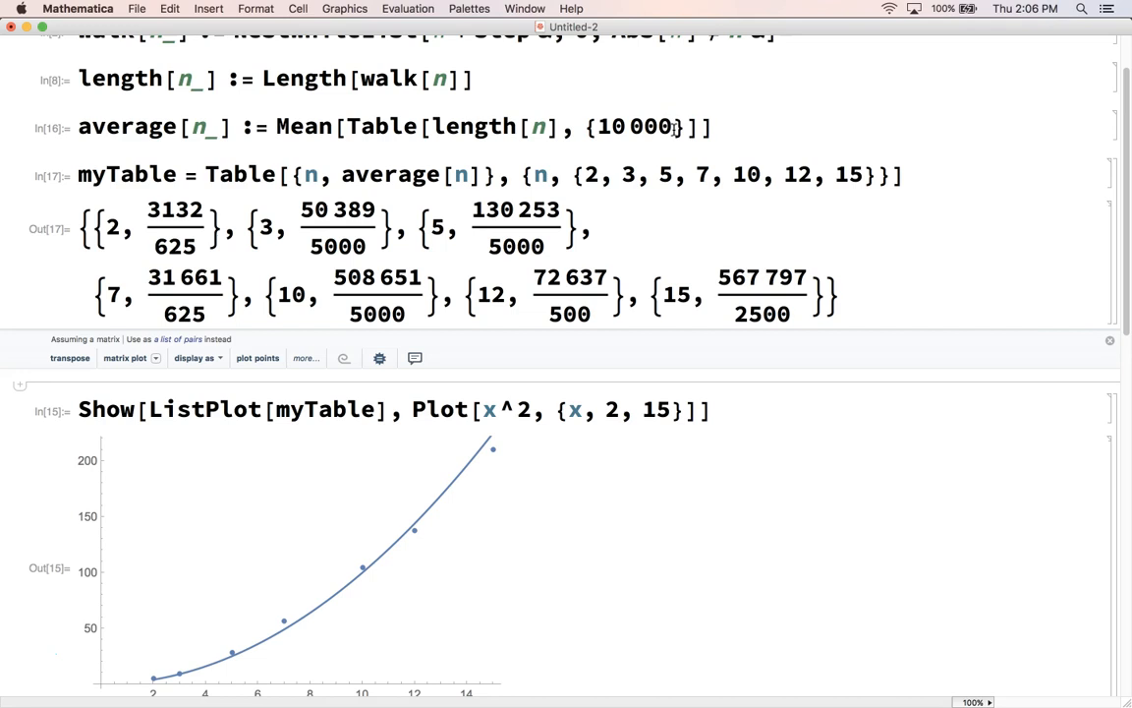
{"action": "scroll", "scroll_direction": "down", "scroll_amount": 3}
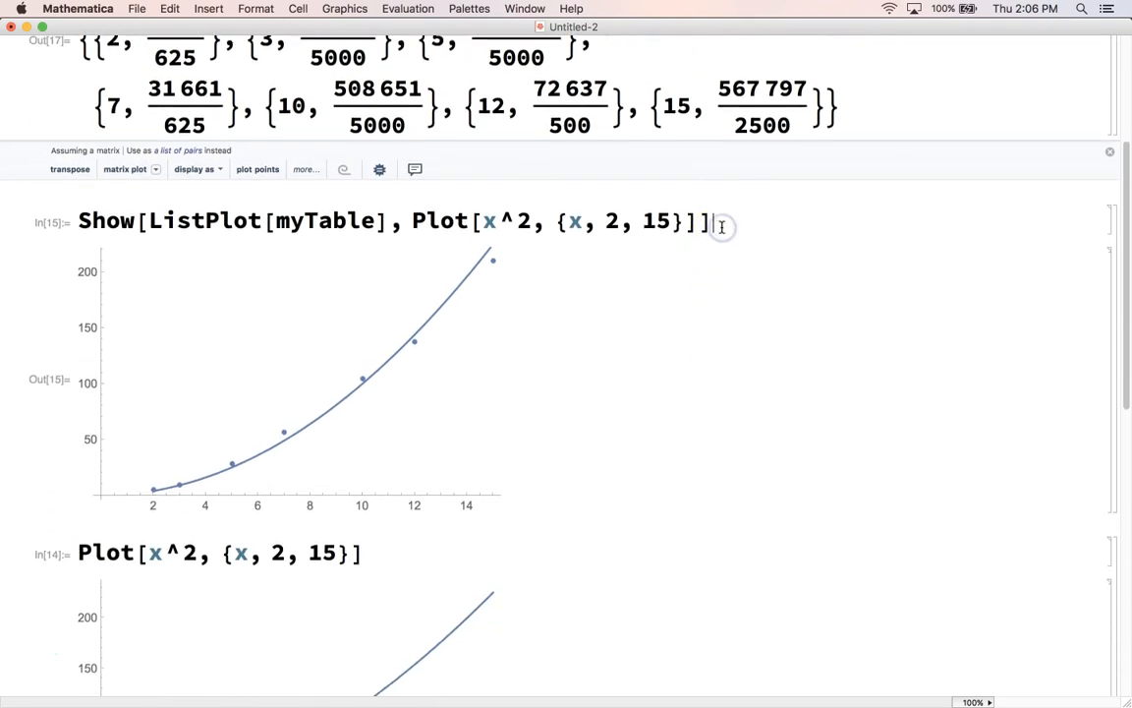
- Re-evaluate the Show cell so the 10000-walk averages sit on the x^2 curve
{"action": "scroll", "scroll_direction": "up", "scroll_amount": 3}
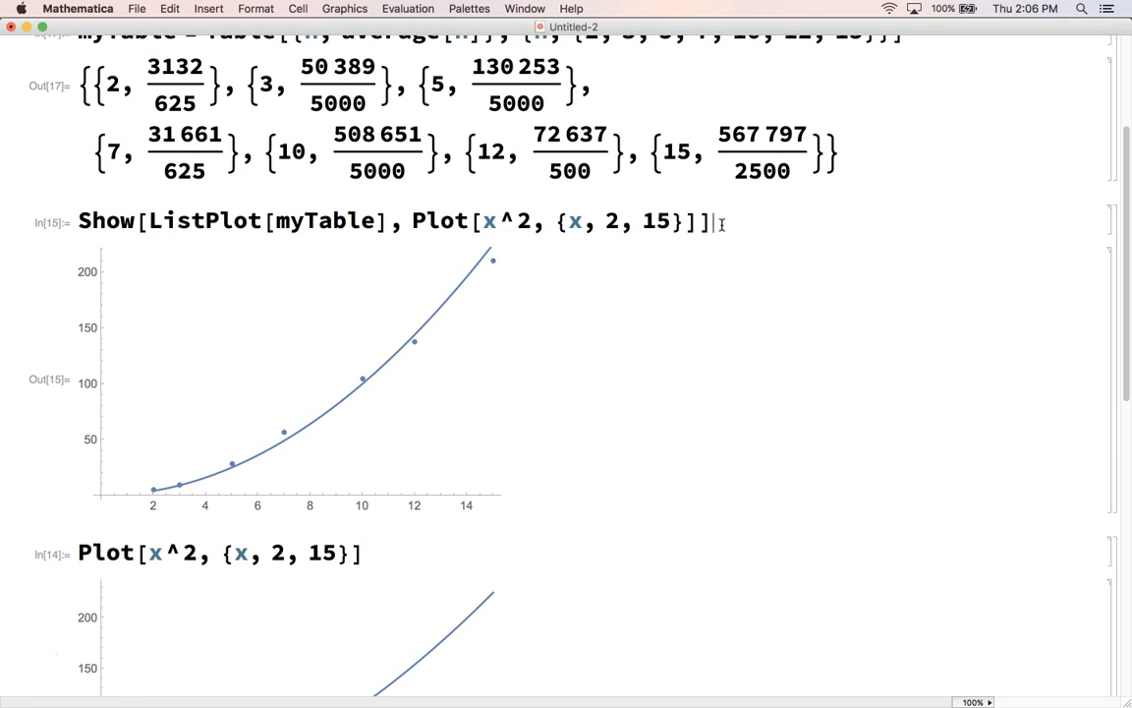
{"action": "left_click", "coordinate": [407, 8]}
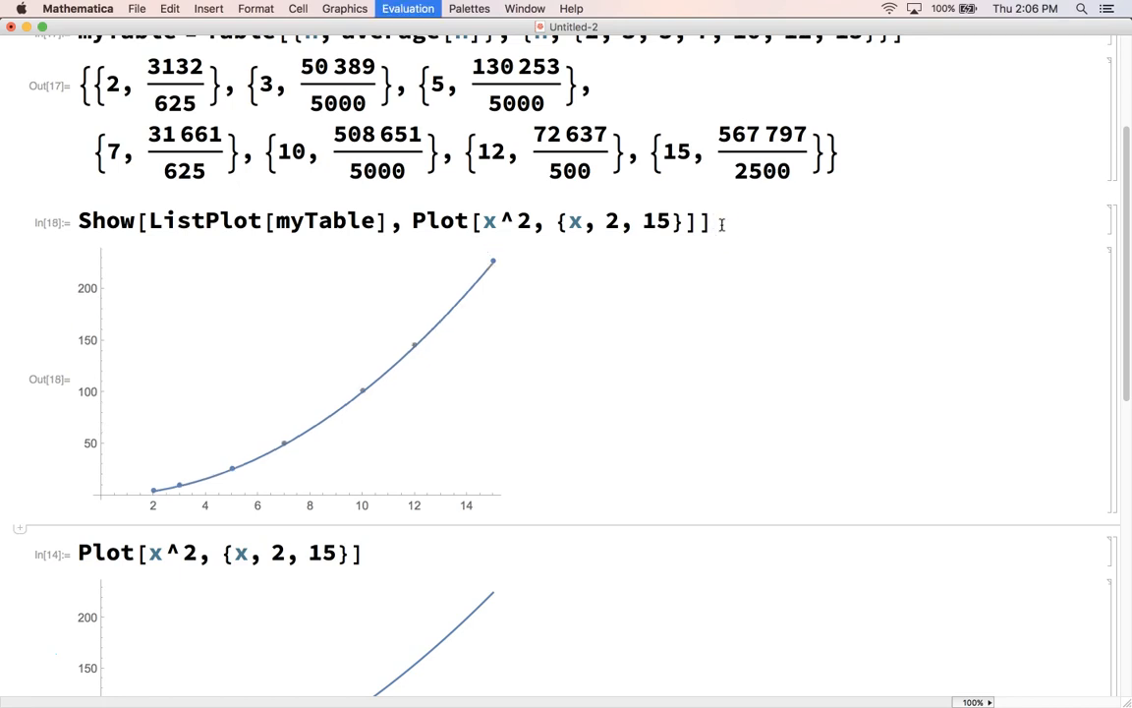
{"action": "left_click", "coordinate": [148, 492]}
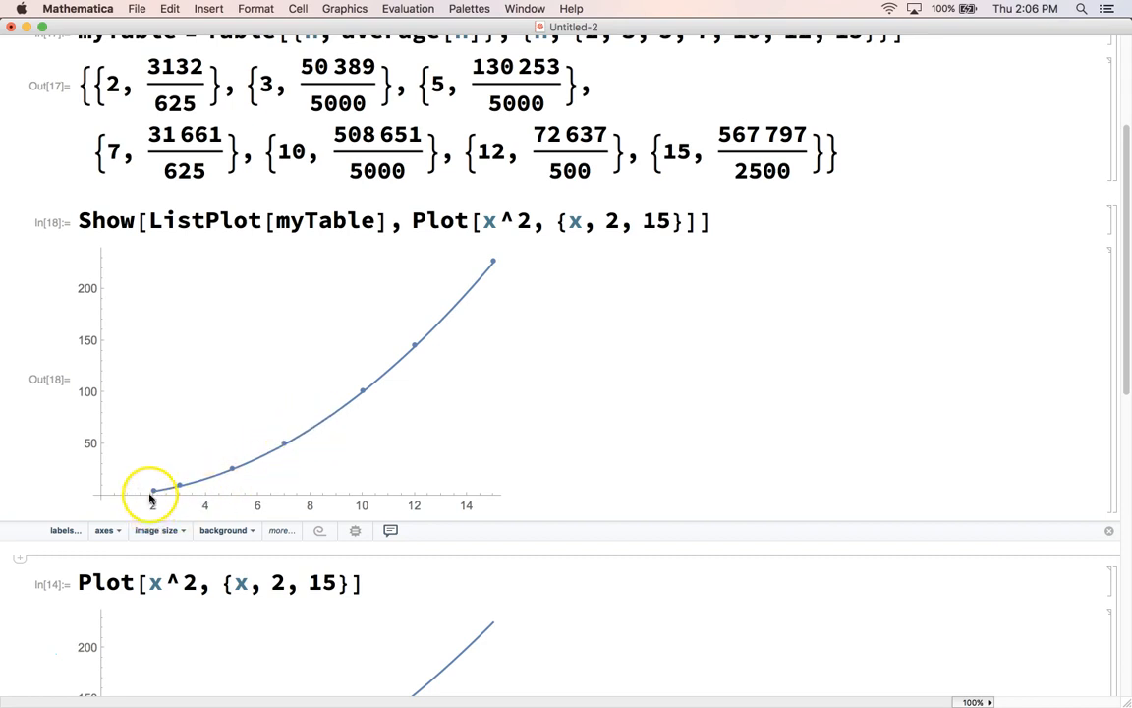
{"action": "mouse_move", "coordinate": [411, 342]}
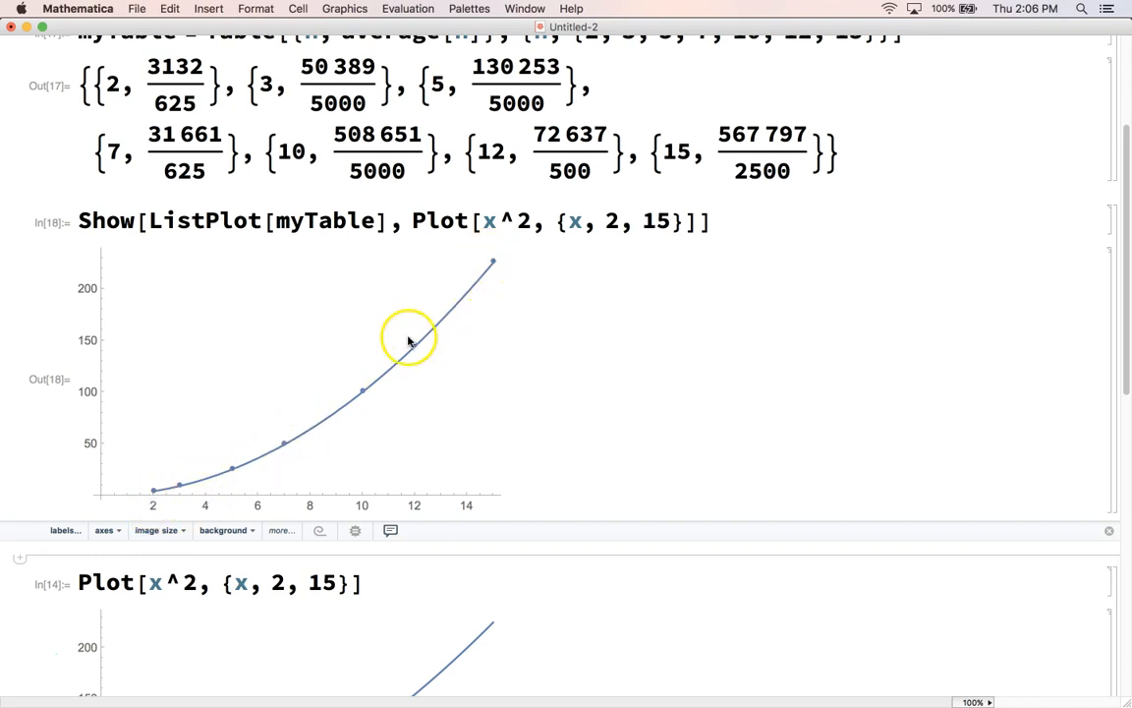